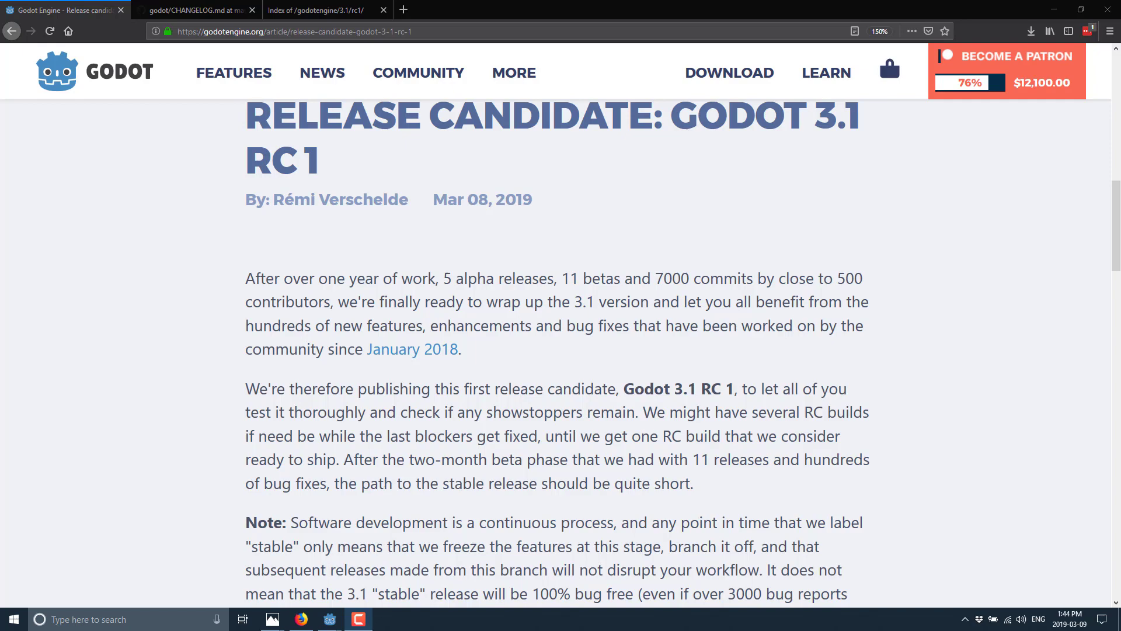
Scroll through the Godot 3.1 RC 1 announcement past the Note and Disclaimer.
{"action": "scroll", "scroll_direction": "down", "scroll_amount": 3}
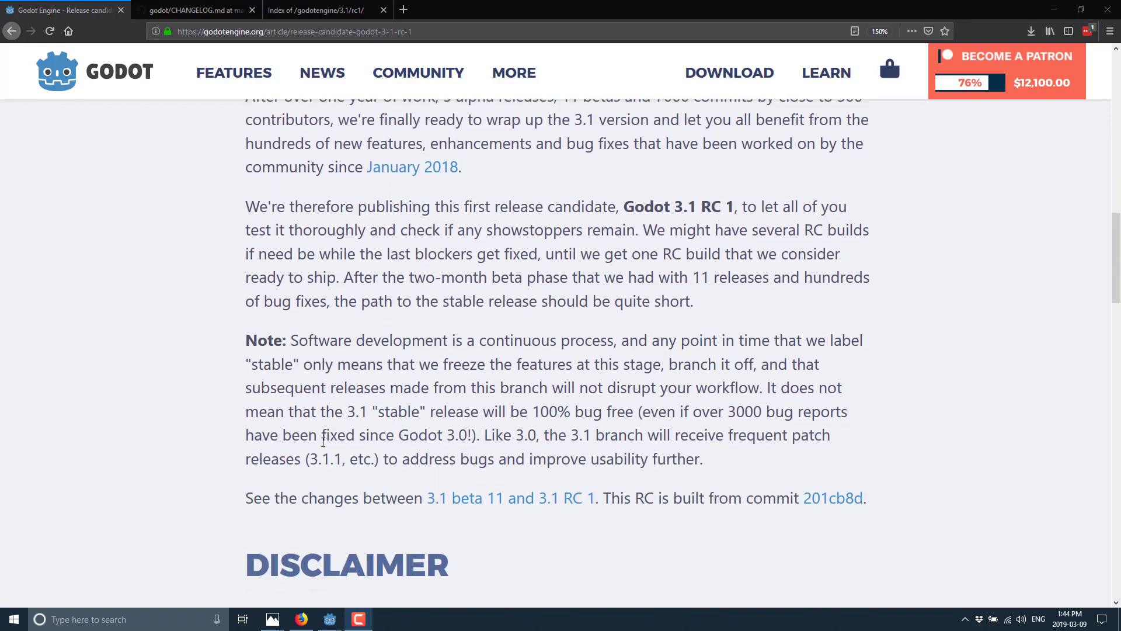
{"action": "scroll", "scroll_direction": "up", "scroll_amount": 3}
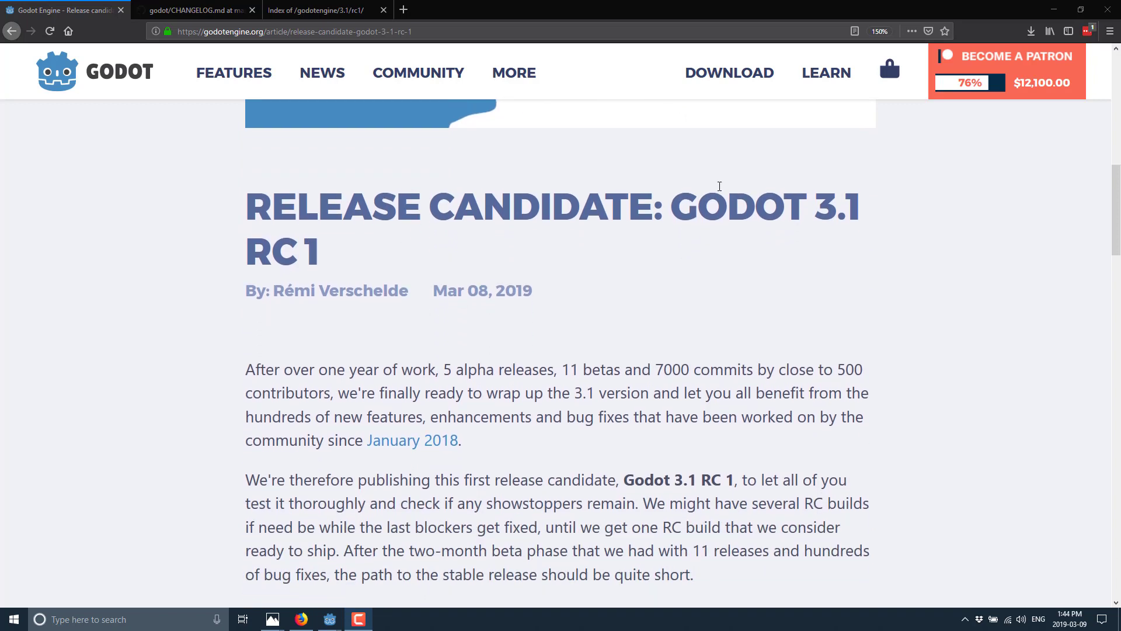
{"action": "scroll", "scroll_direction": "down", "scroll_amount": 3}
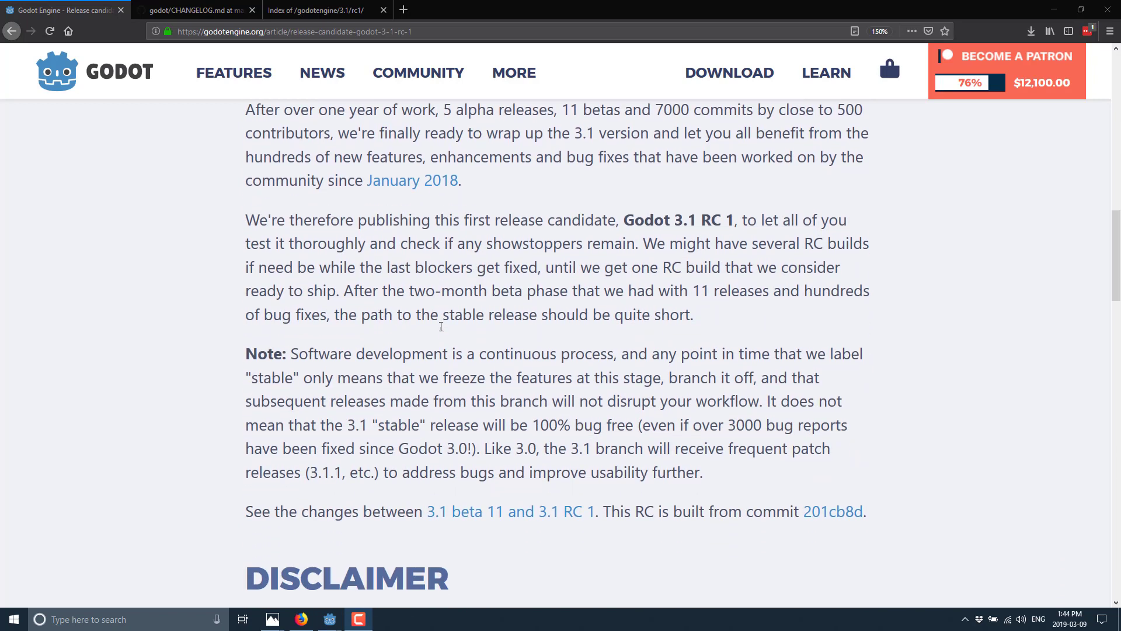
{"action": "scroll", "scroll_direction": "down", "scroll_amount": 3}
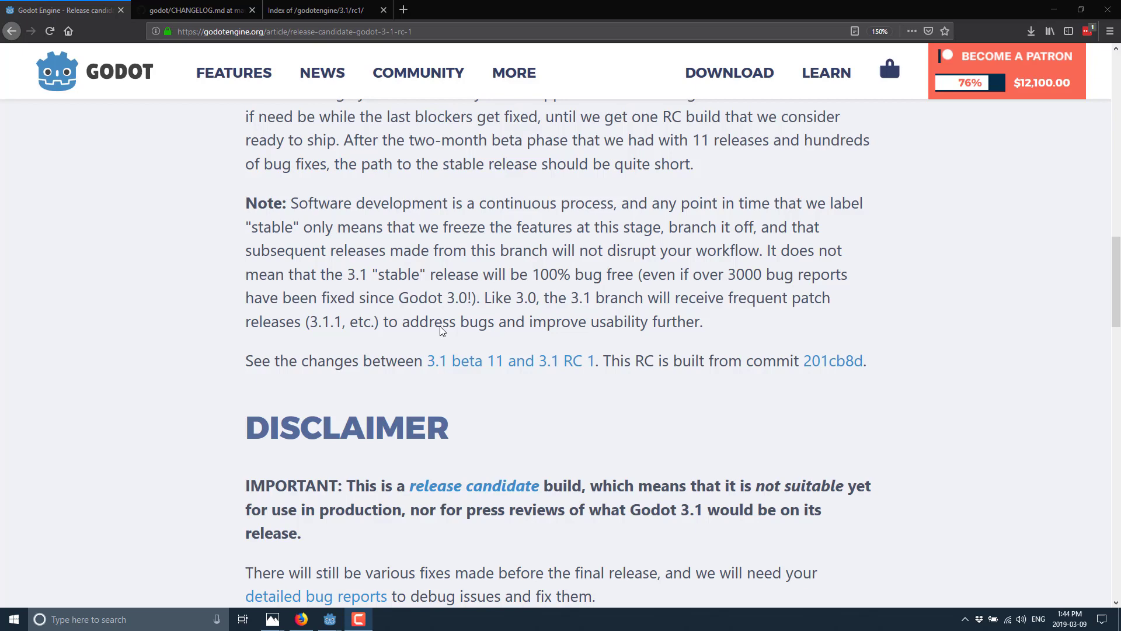
{"action": "scroll", "scroll_direction": "down", "scroll_amount": 3}
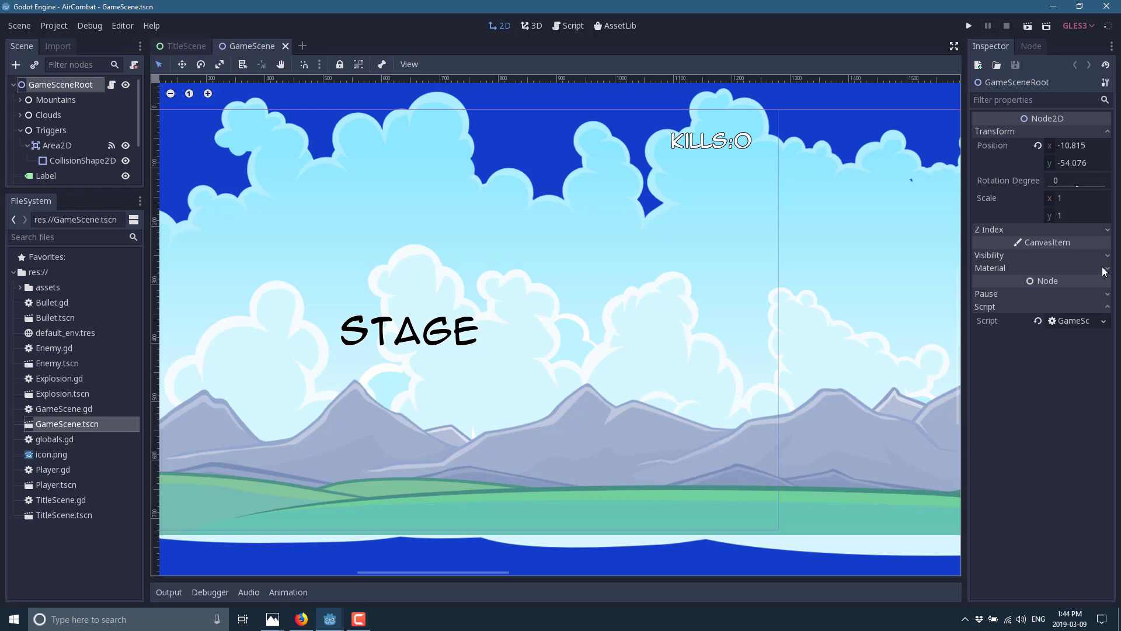
View the GLES2/GLES3 renderer dropdown, then go back to the announcement in Firefox.
{"action": "left_click", "coordinate": [1079, 26]}
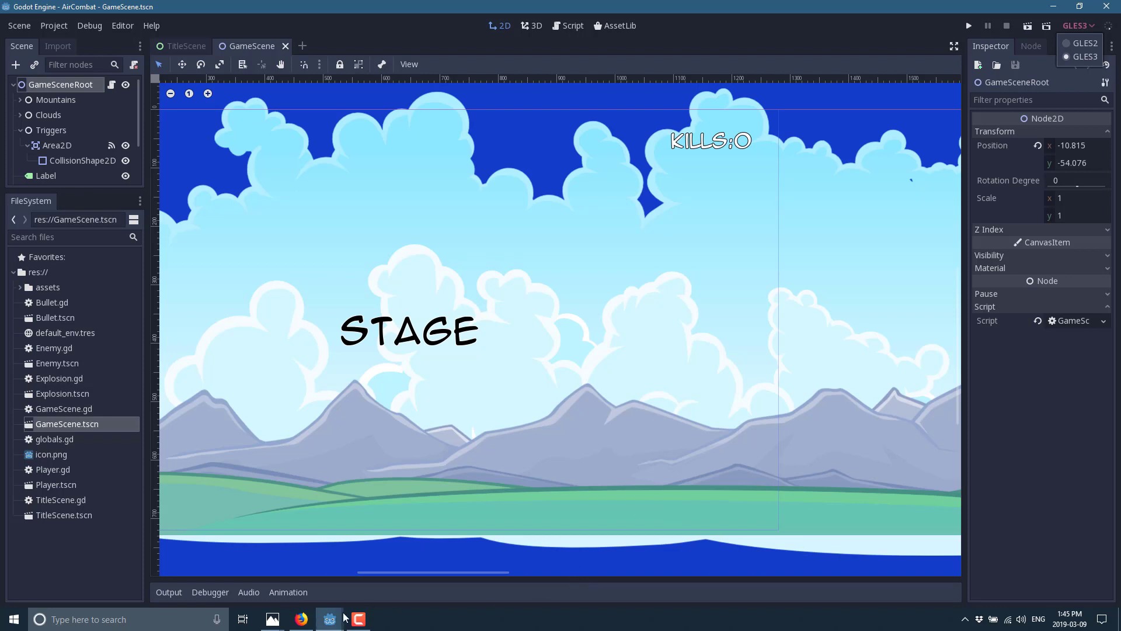
{"action": "left_click", "coordinate": [300, 618]}
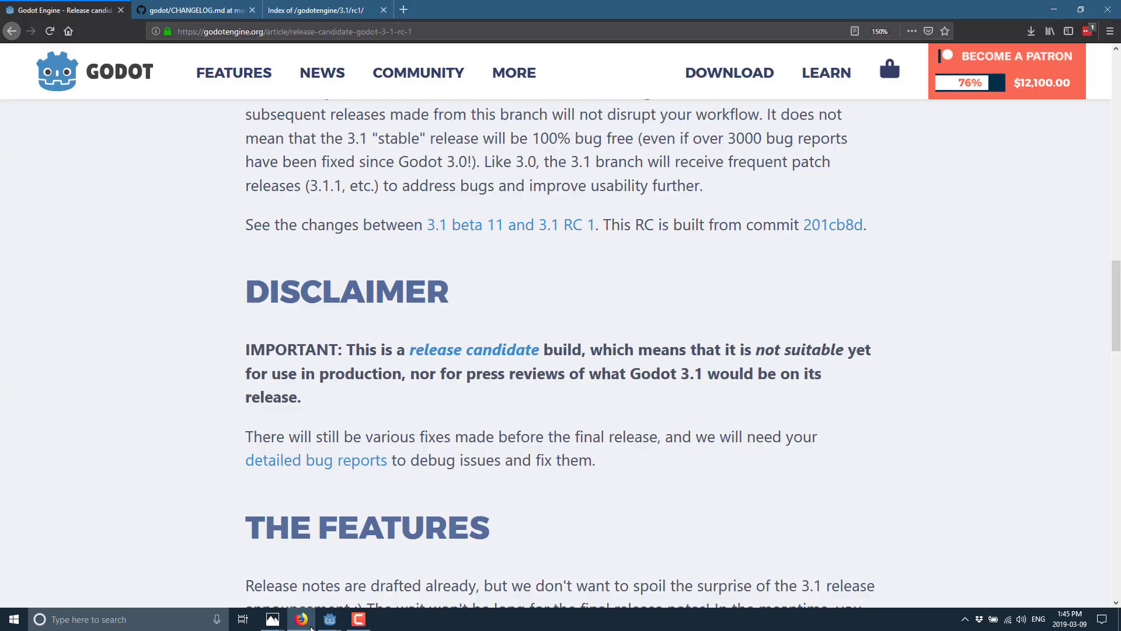
Scroll to the Downloads section and open the classic RC1 build folder.
{"action": "scroll", "scroll_direction": "down", "scroll_amount": 3}
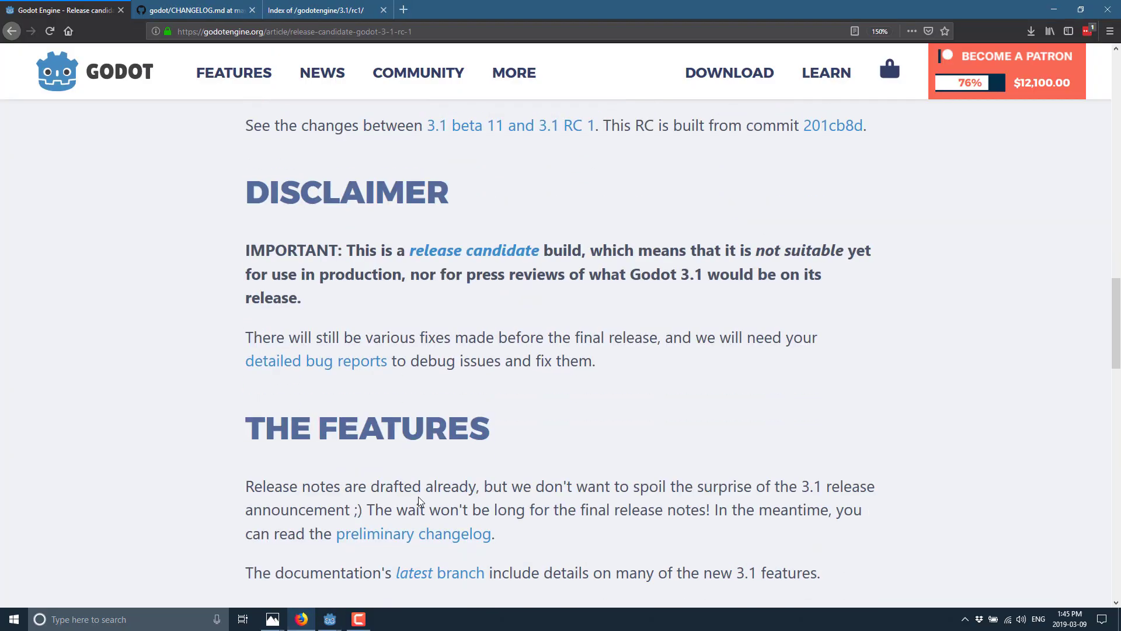
{"action": "scroll", "scroll_direction": "down", "scroll_amount": 3}
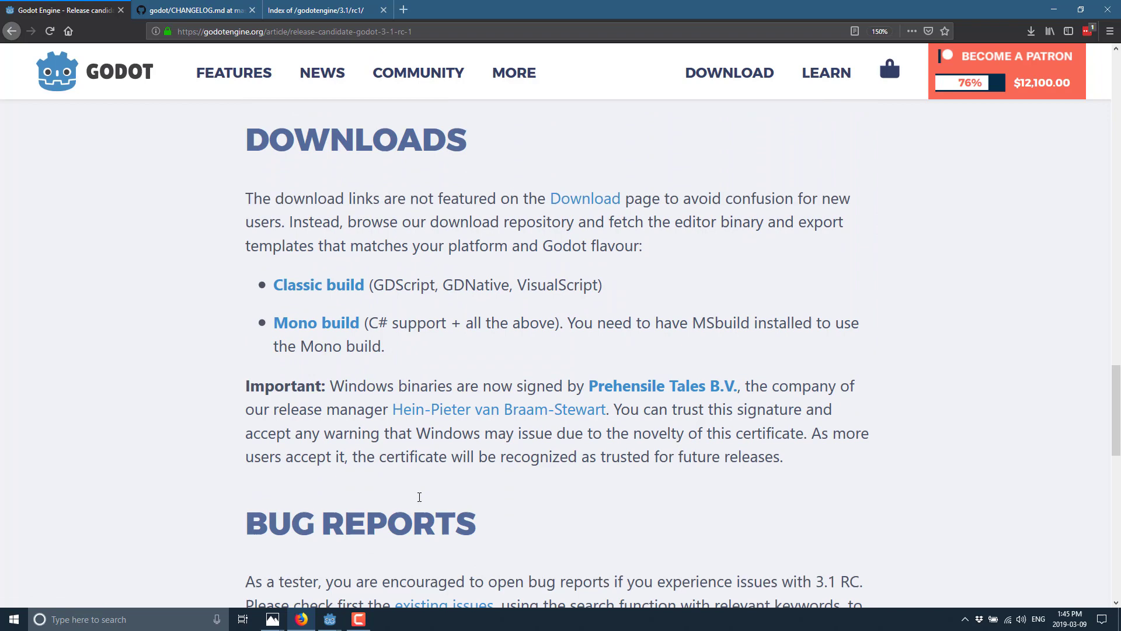
{"action": "scroll", "scroll_direction": "down", "scroll_amount": 3}
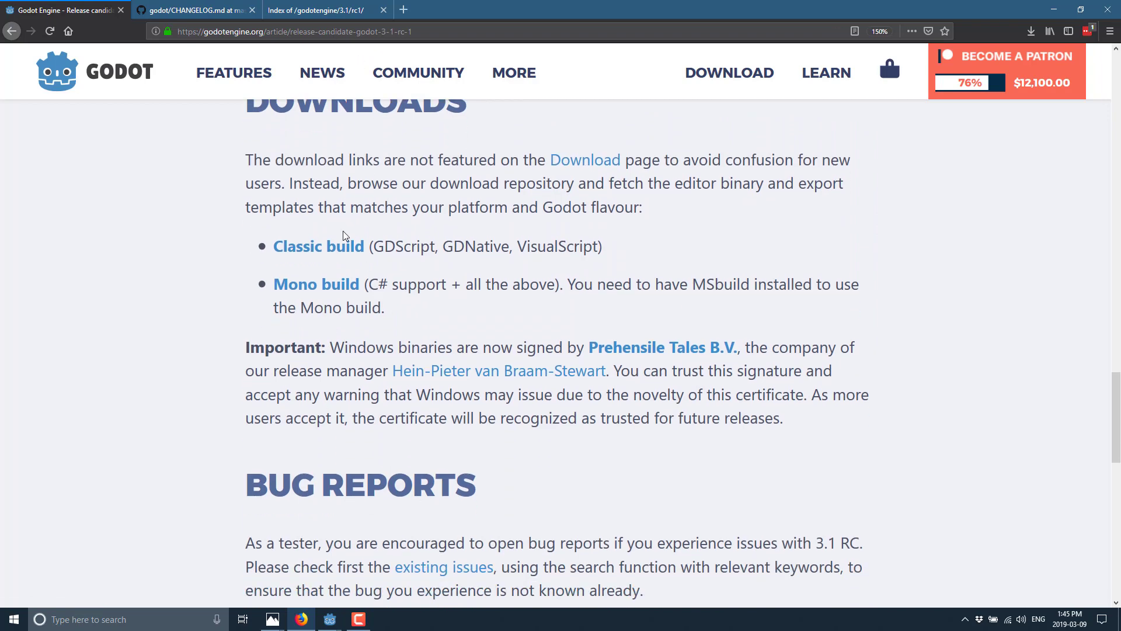
{"action": "left_click", "coordinate": [314, 10]}
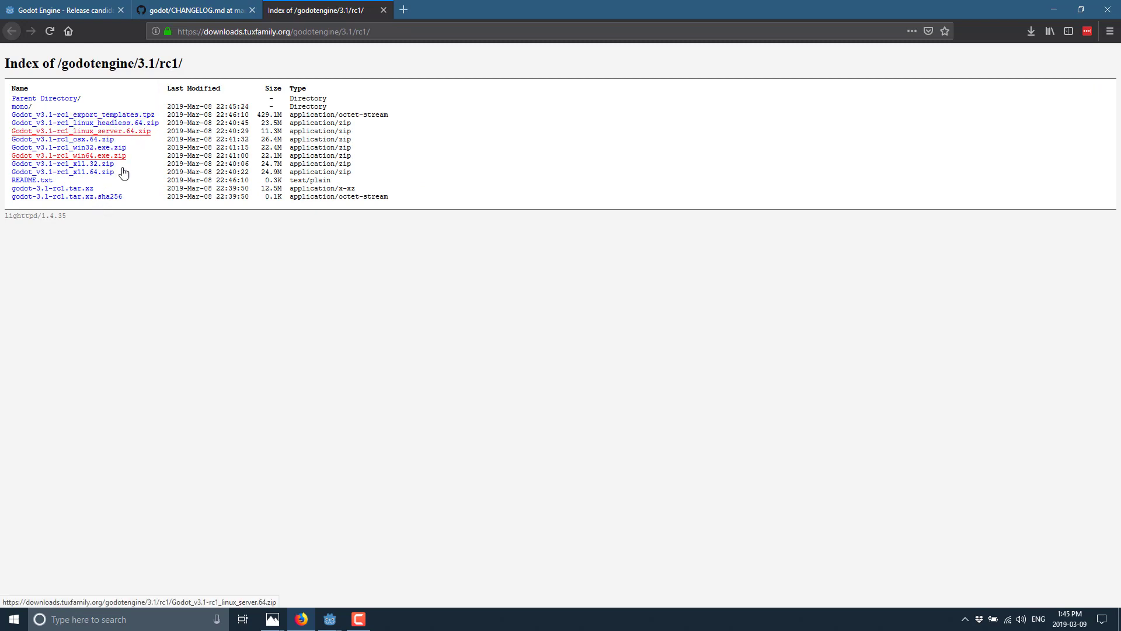
{"action": "mouse_move", "coordinate": [125, 181]}
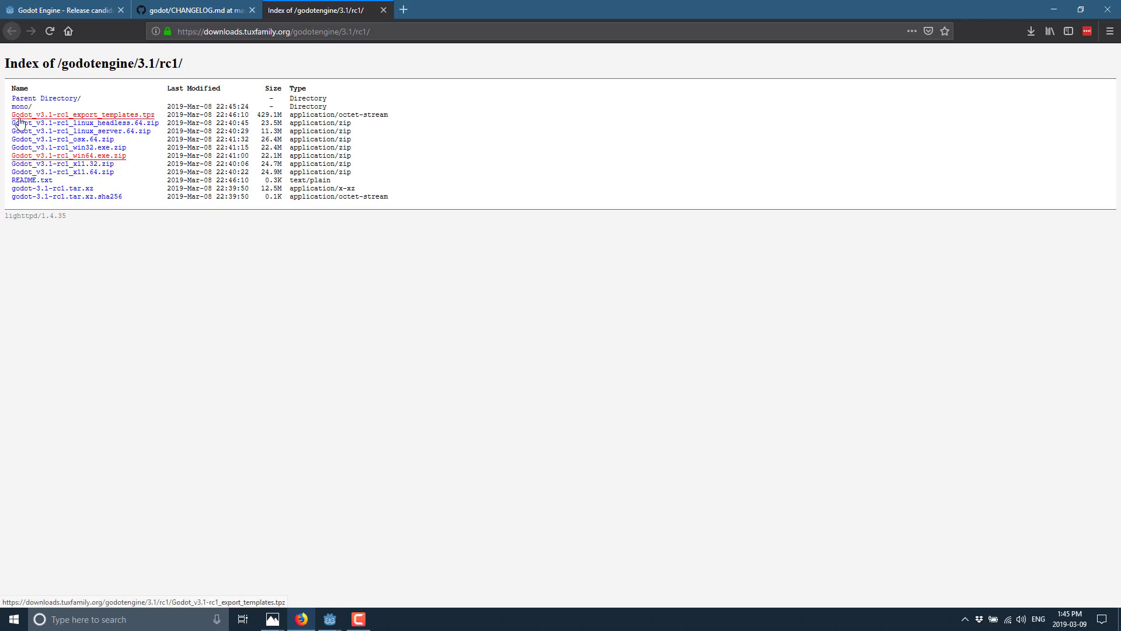
Browse the mono/ builds folder, glance at the CHANGELOG, then return to the Godot editor.
{"action": "left_click", "coordinate": [21, 106]}
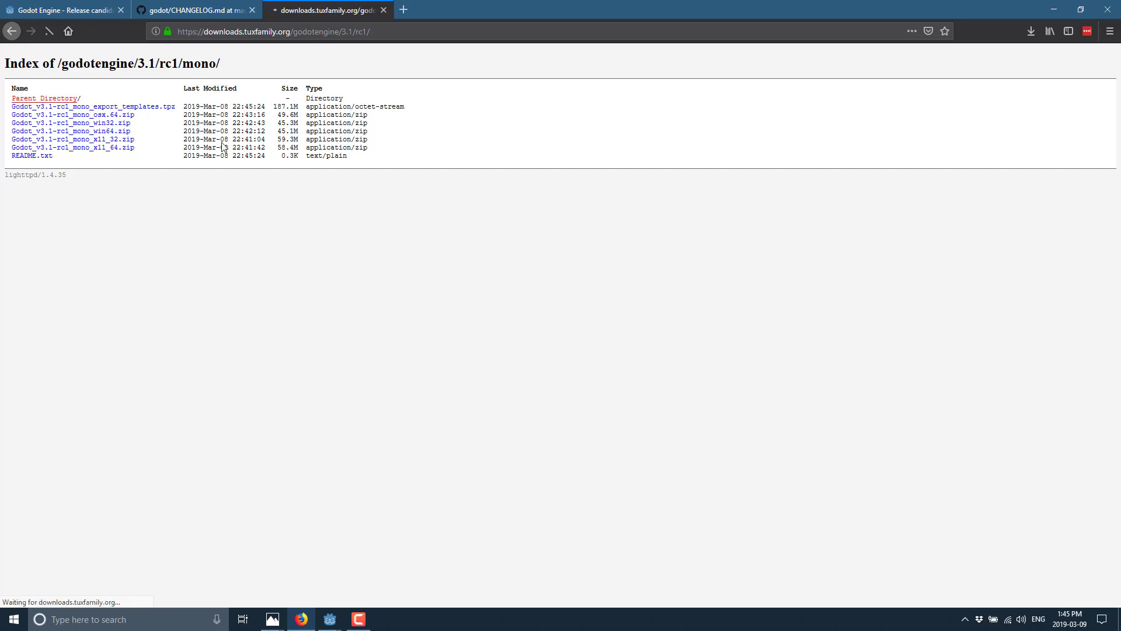
{"action": "left_click", "coordinate": [43, 98]}
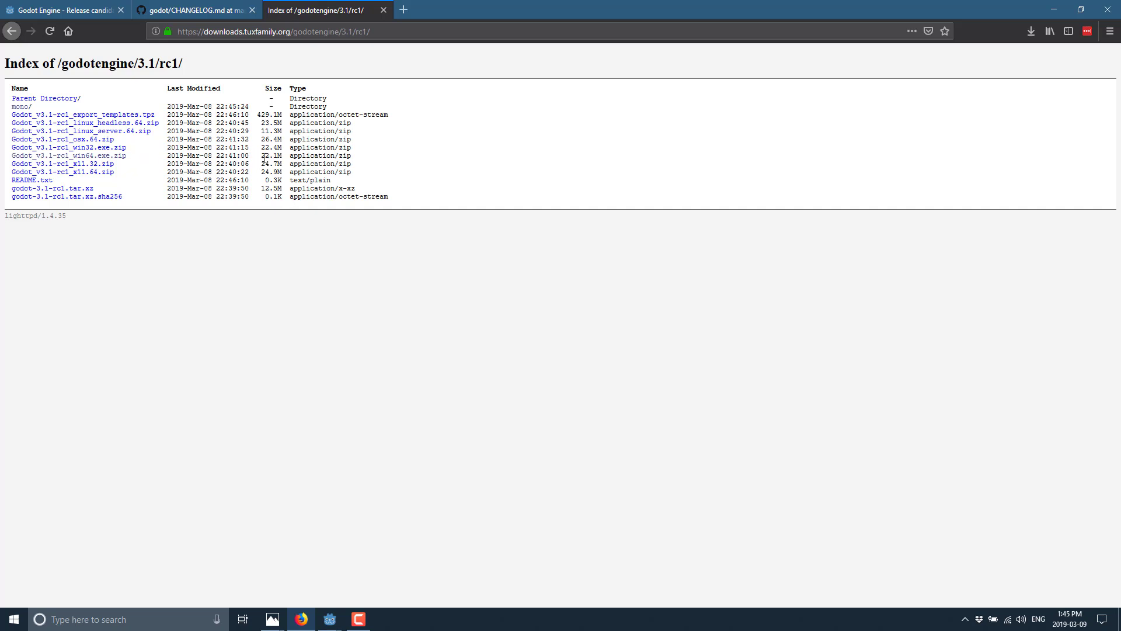
{"action": "mouse_move", "coordinate": [27, 107]}
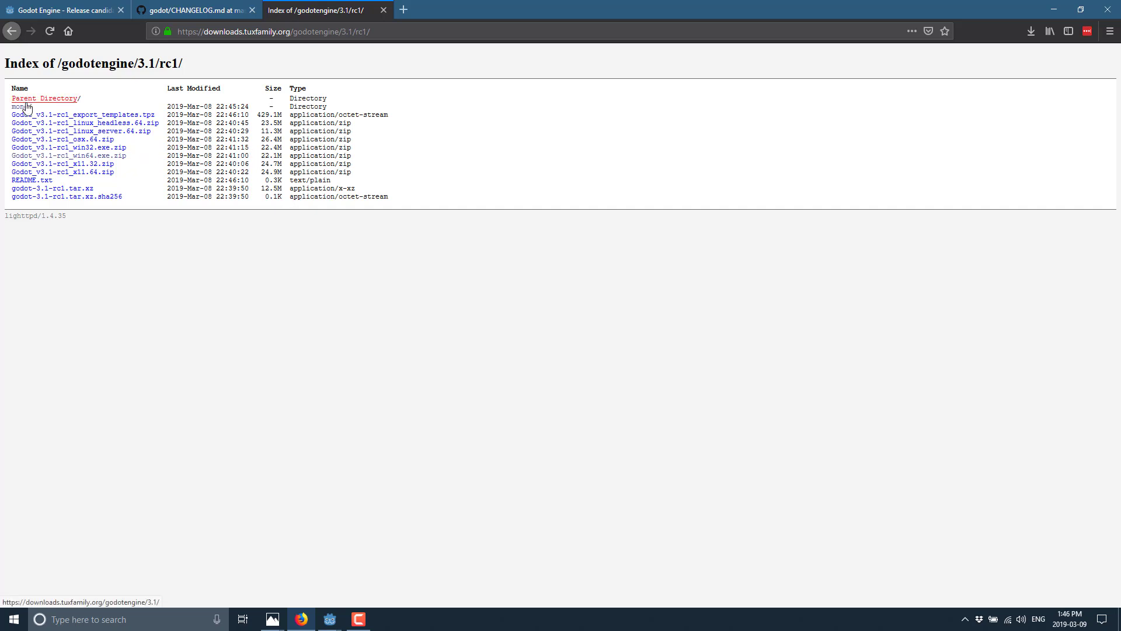
{"action": "left_click", "coordinate": [18, 106]}
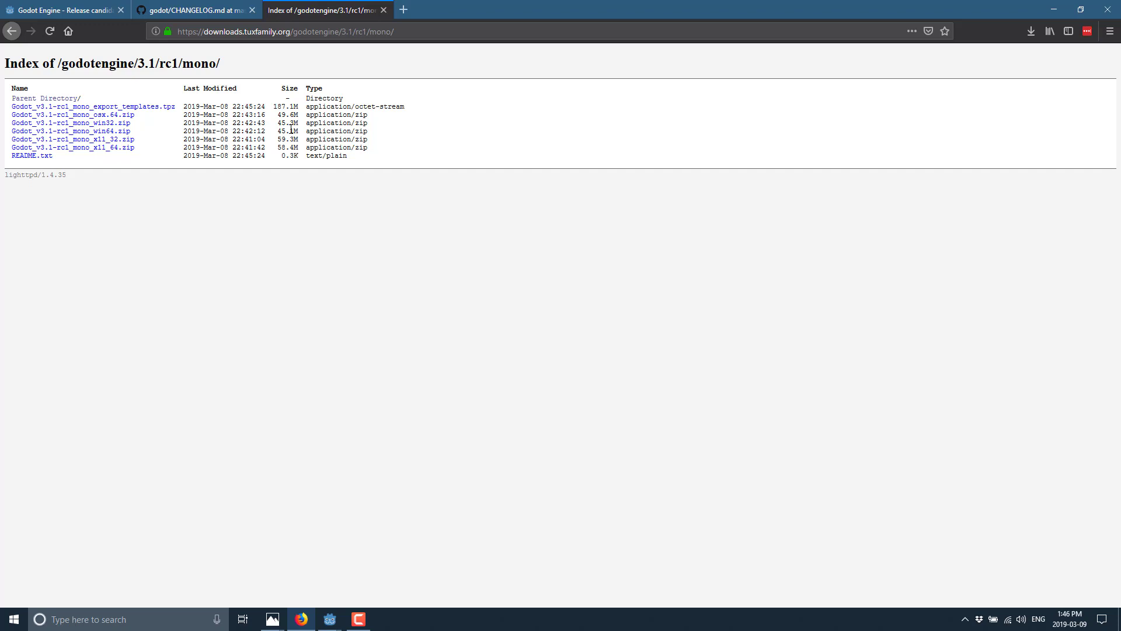
{"action": "mouse_move", "coordinate": [261, 198]}
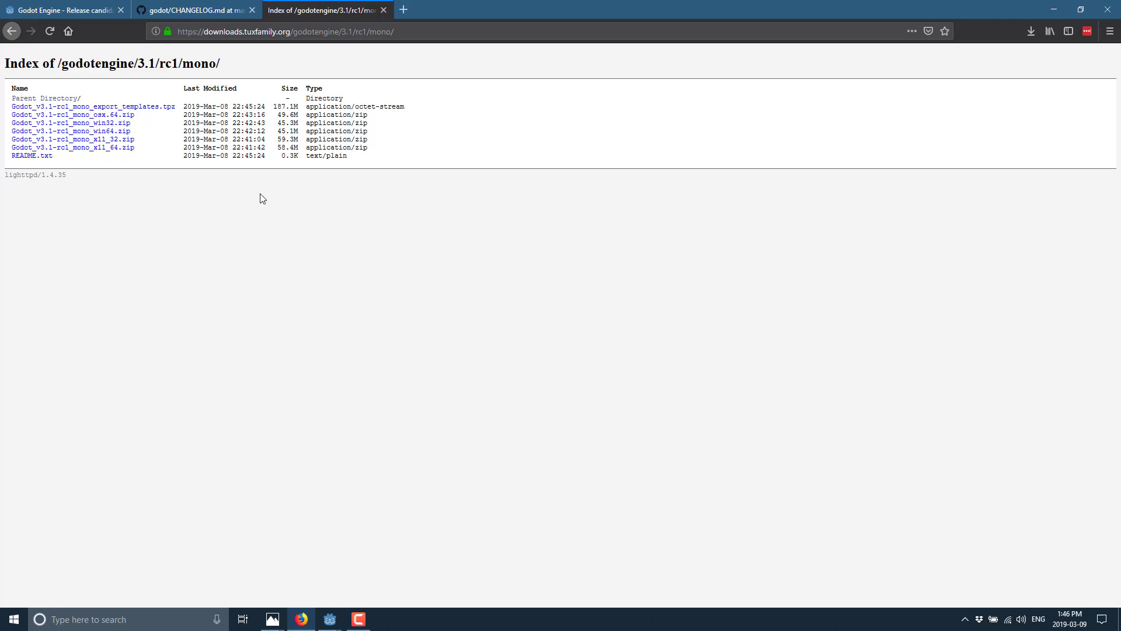
{"action": "left_click", "coordinate": [193, 10]}
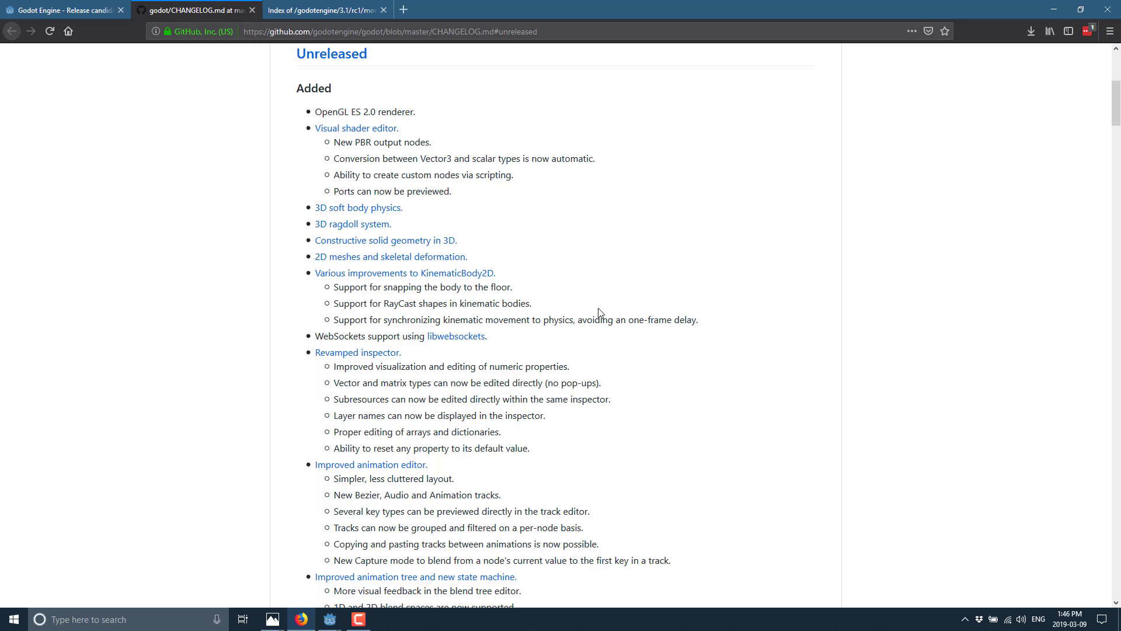
{"action": "mouse_move", "coordinate": [334, 605]}
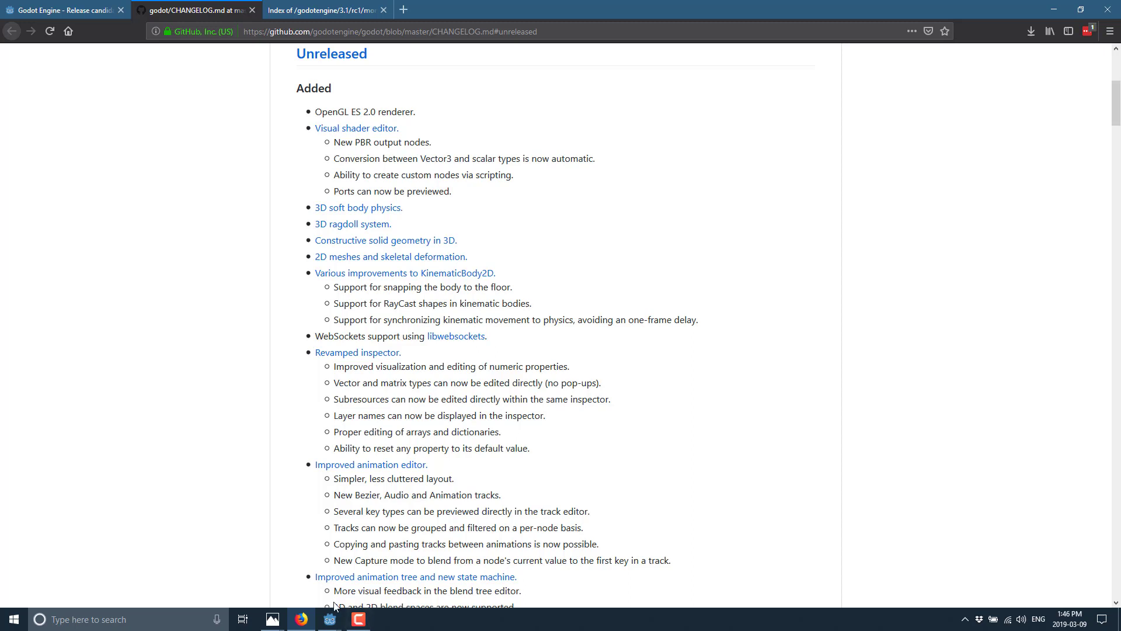
{"action": "left_click", "coordinate": [328, 619]}
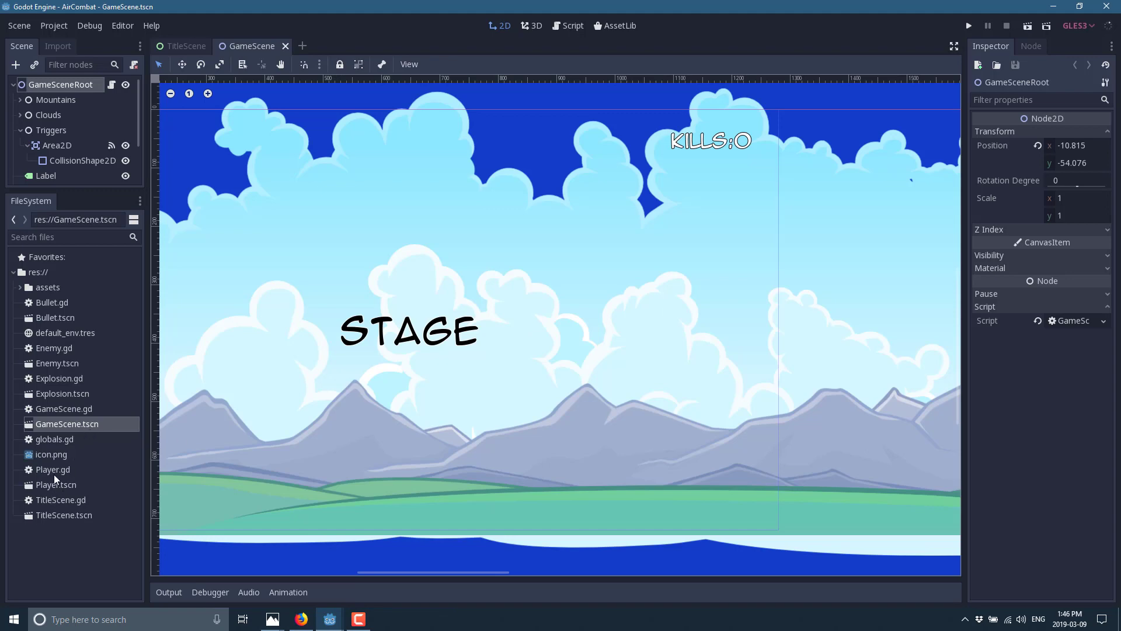
{"action": "mouse_move", "coordinate": [60, 515]}
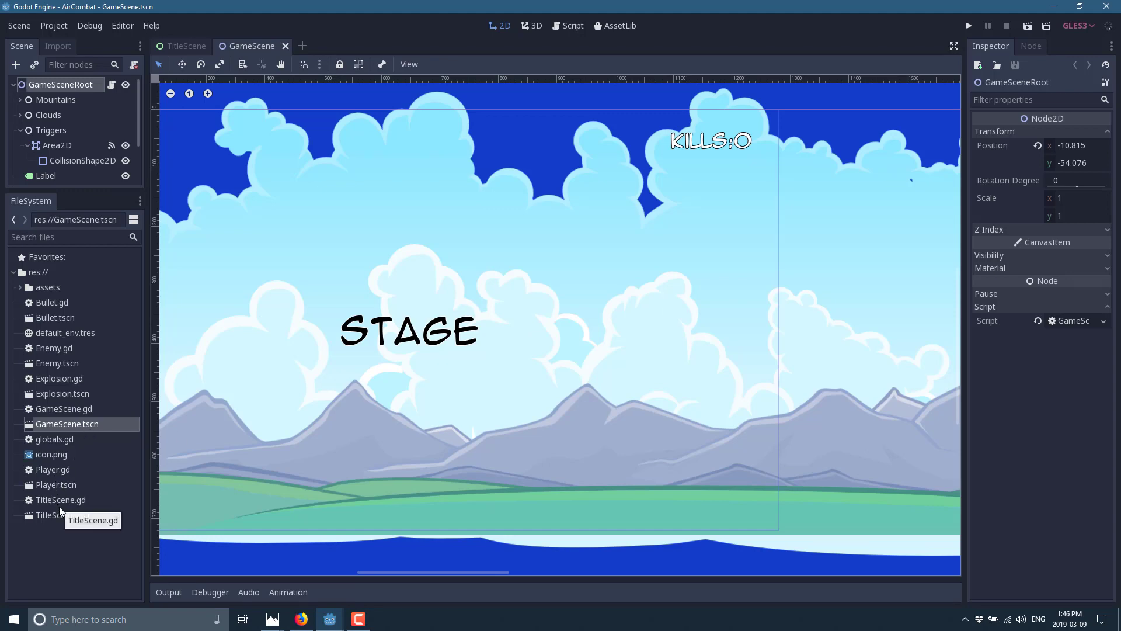
Open TitleScene.tscn from the FileSystem dock, then go back to the changelog in Firefox.
{"action": "left_click", "coordinate": [186, 45]}
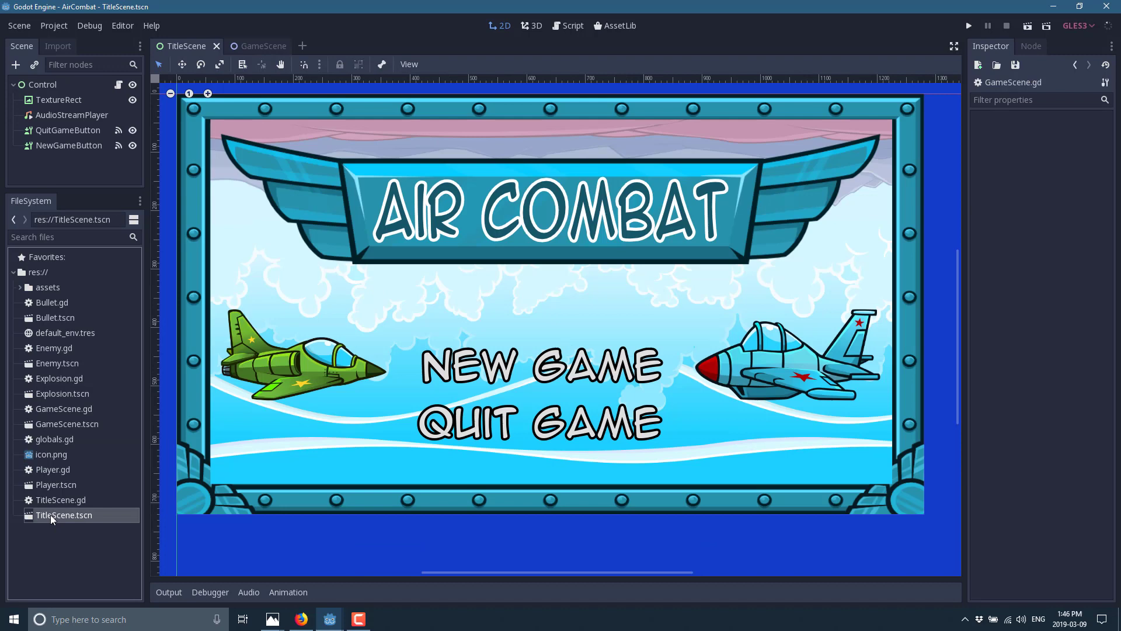
{"action": "mouse_move", "coordinate": [64, 515]}
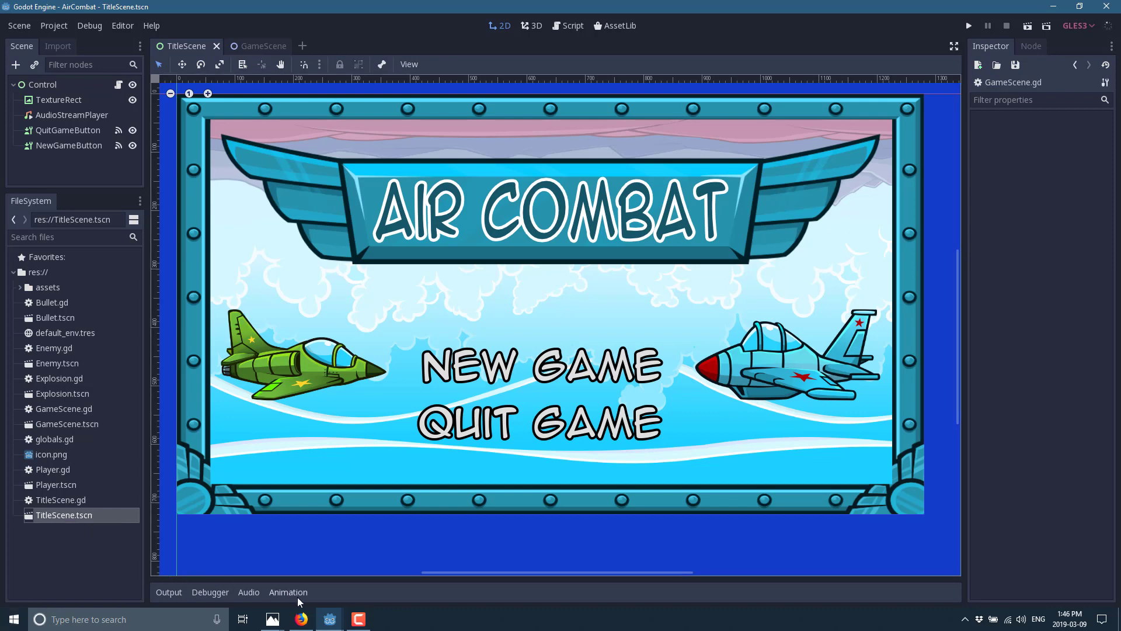
{"action": "left_click", "coordinate": [300, 619]}
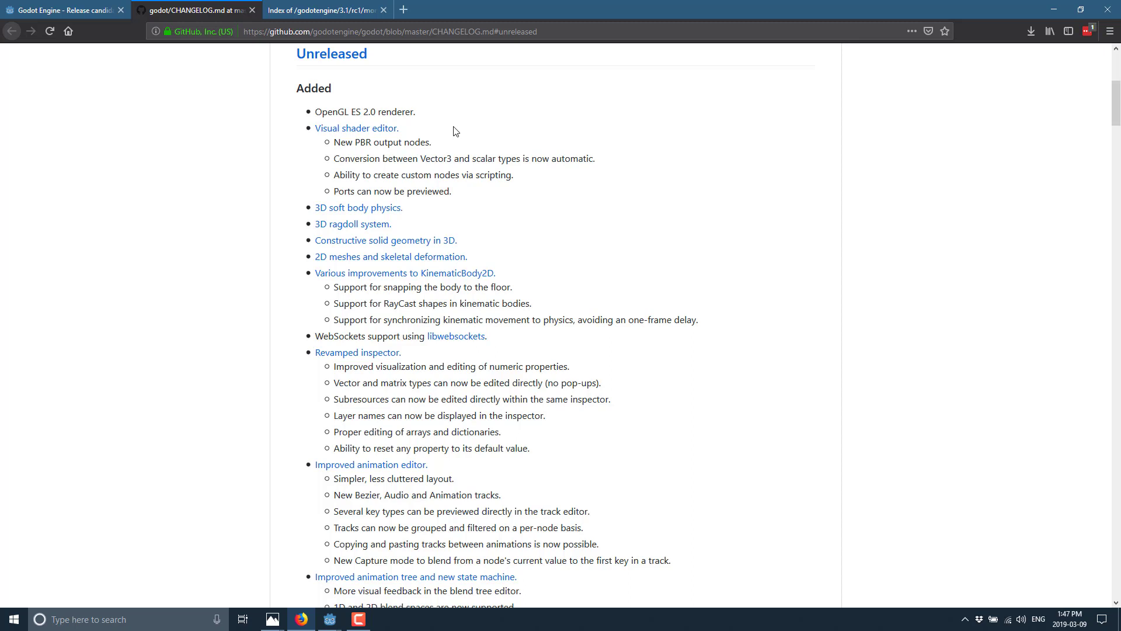
{"action": "mouse_move", "coordinate": [542, 149]}
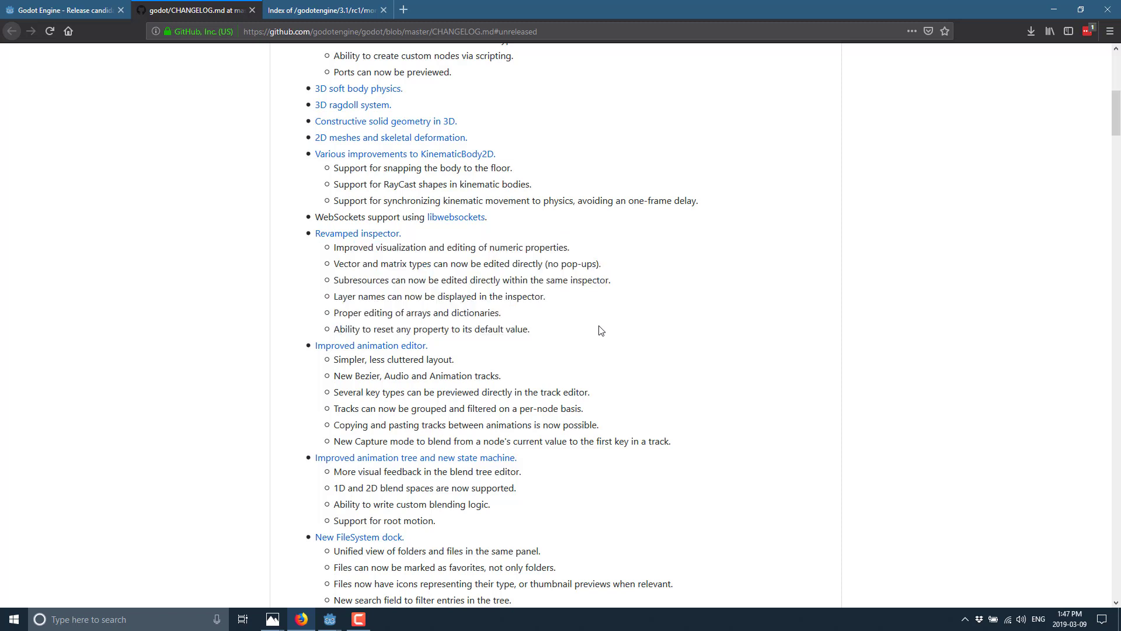
Scroll through the changelog's Added list, briefly checking the AirCombat project in Godot.
{"action": "scroll", "scroll_direction": "down", "scroll_amount": 3}
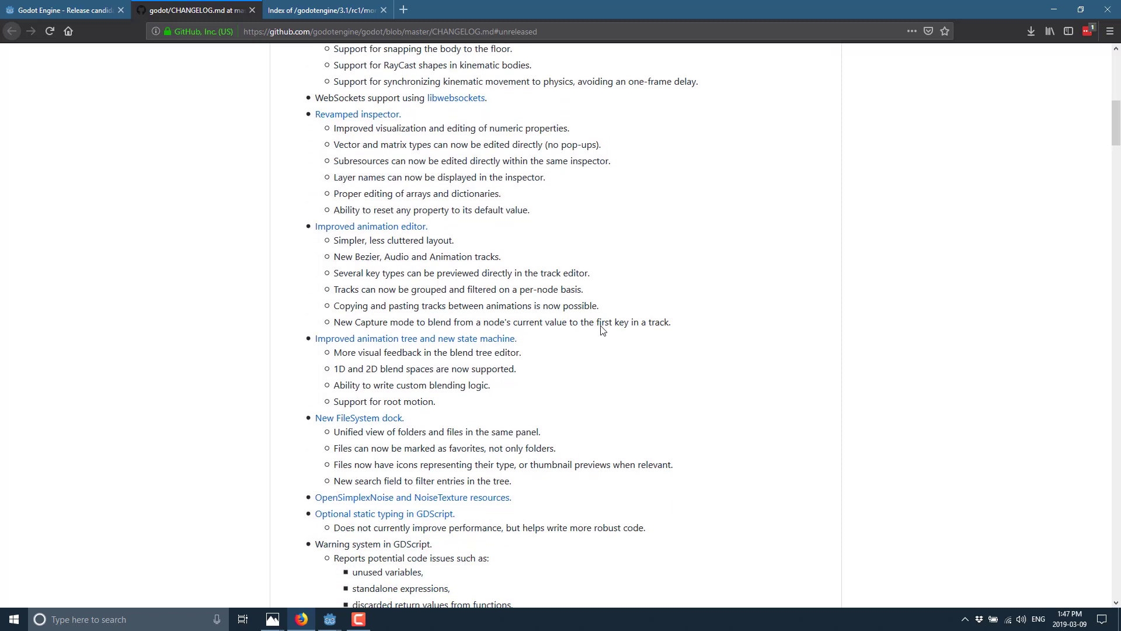
{"action": "scroll", "scroll_direction": "down", "scroll_amount": 3}
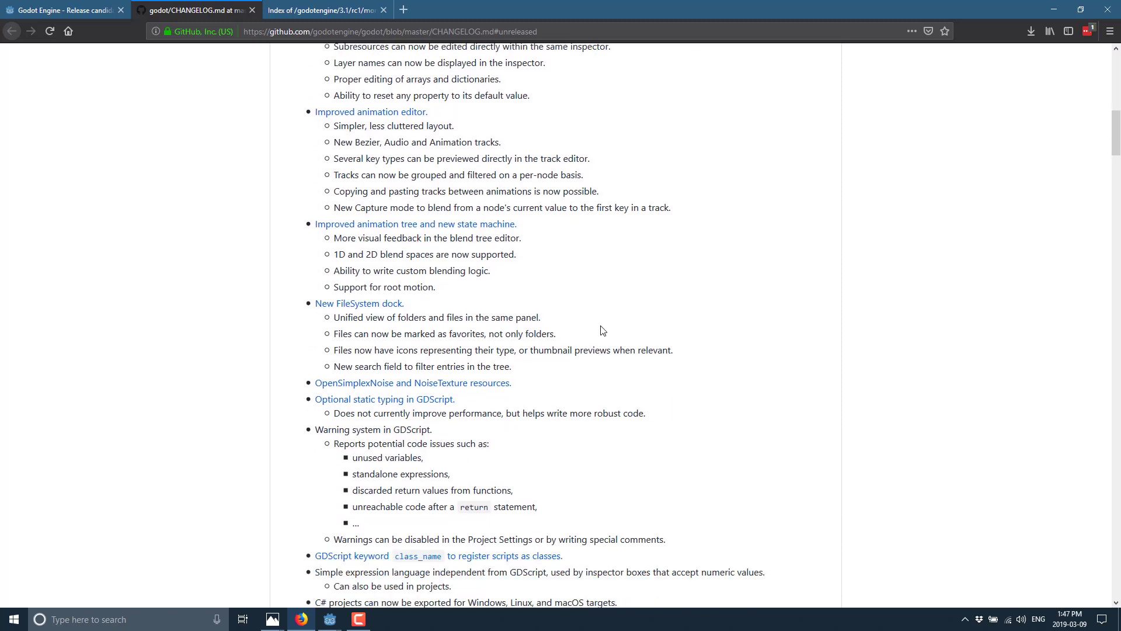
{"action": "scroll", "scroll_direction": "down", "scroll_amount": 3}
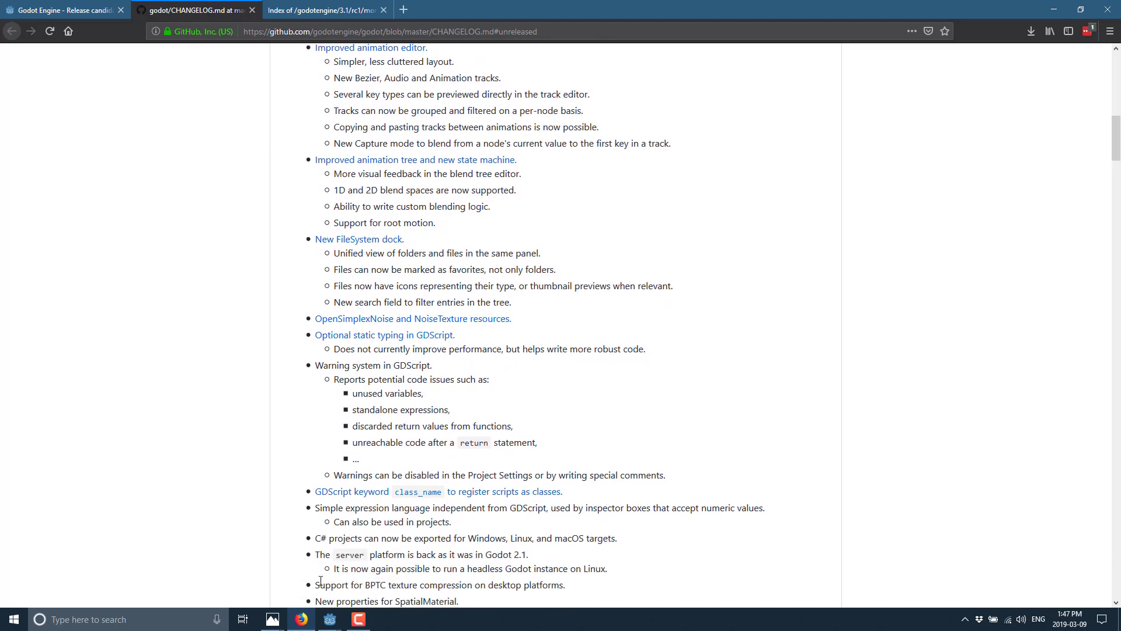
{"action": "left_click", "coordinate": [329, 619]}
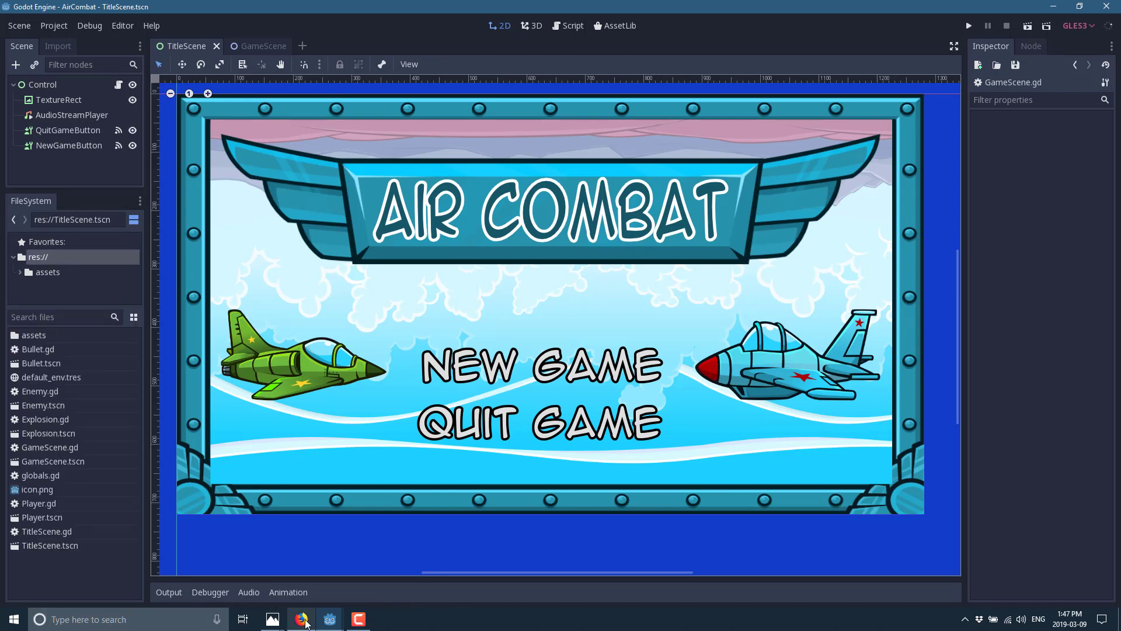
{"action": "left_click", "coordinate": [300, 619]}
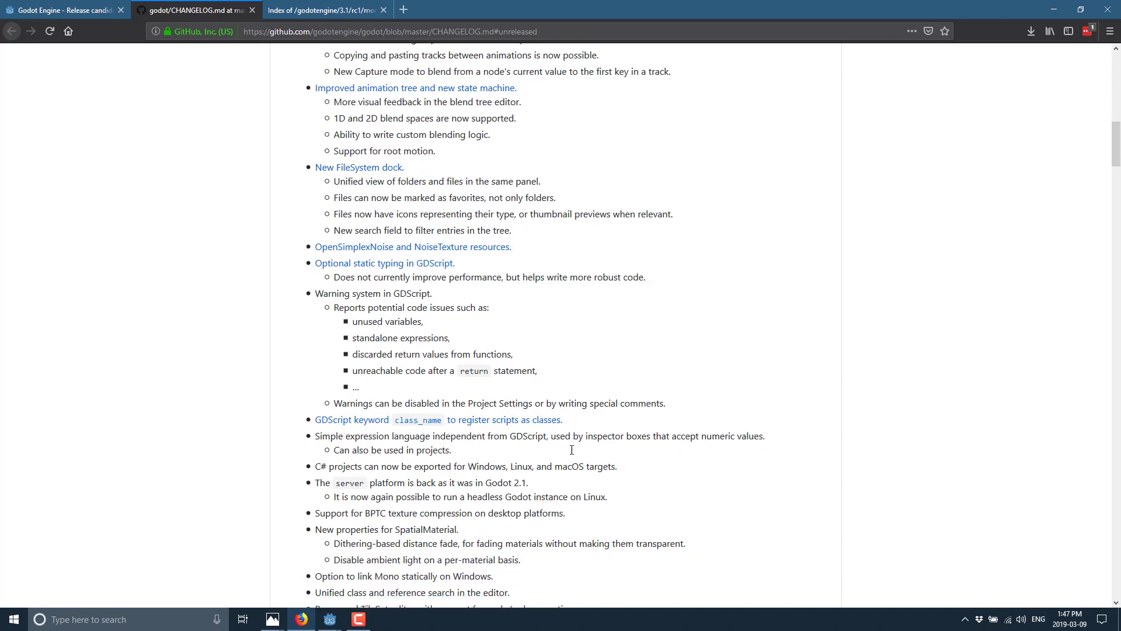
Scroll on through the Changed, Removed and Fixed lists of CHANGELOG.md.
{"action": "scroll", "scroll_direction": "down", "scroll_amount": 3}
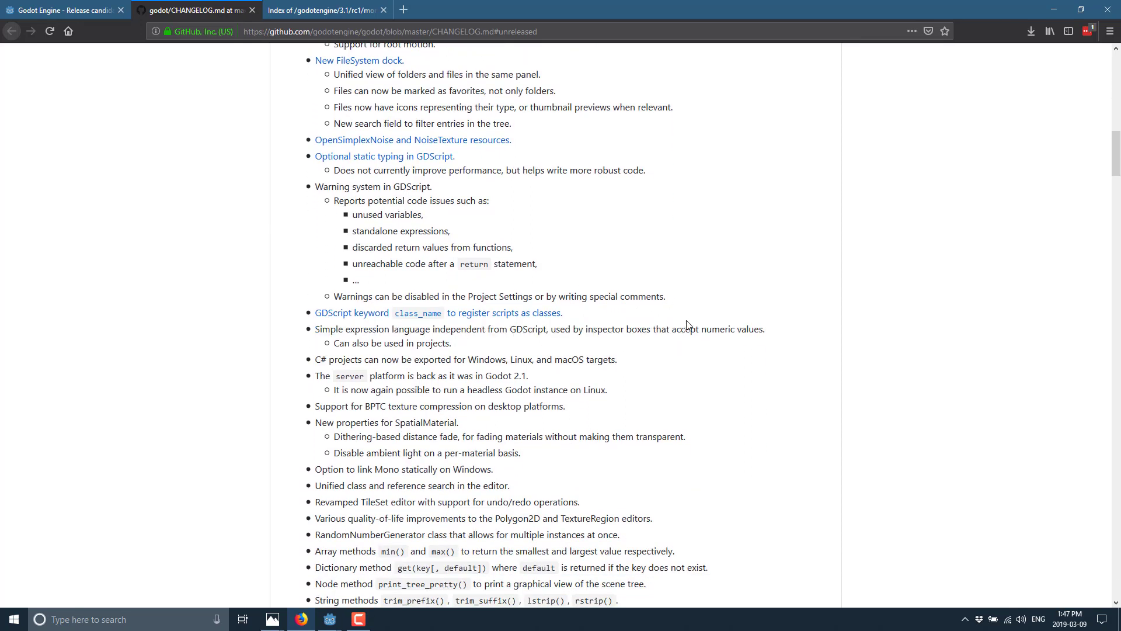
{"action": "scroll", "scroll_direction": "down", "scroll_amount": 3}
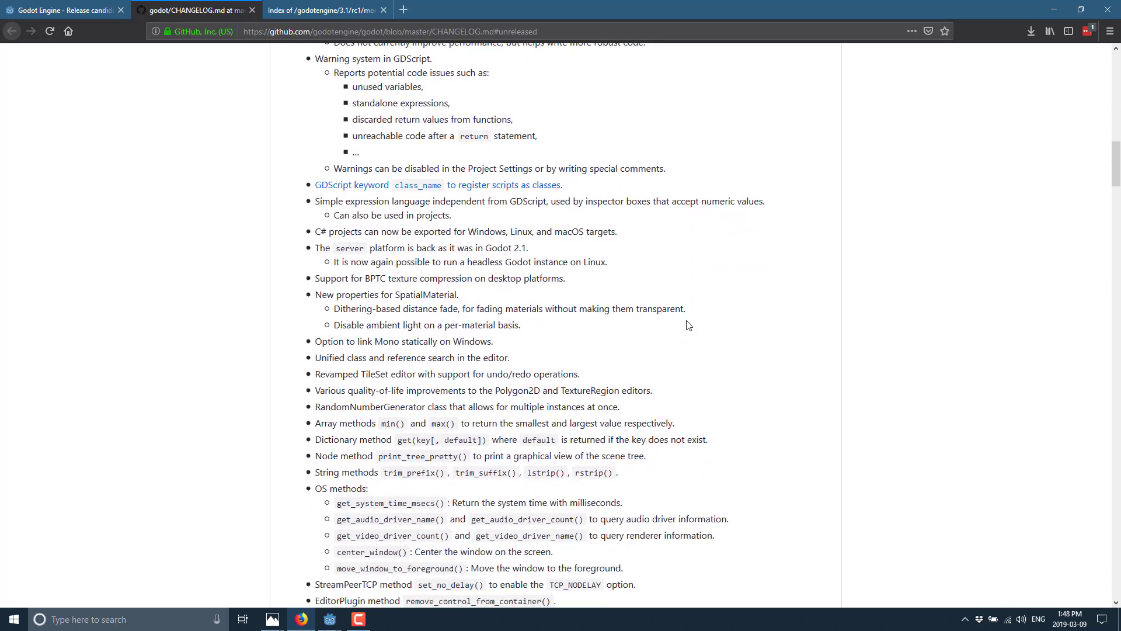
{"action": "scroll", "scroll_direction": "down", "scroll_amount": 3}
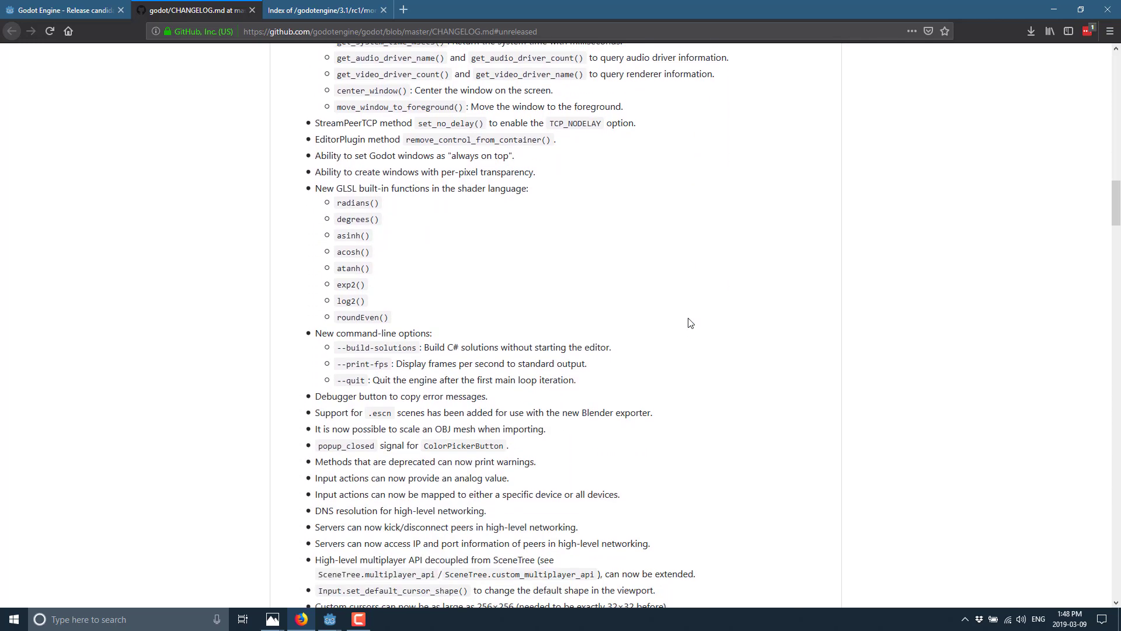
{"action": "scroll", "scroll_direction": "down", "scroll_amount": 3}
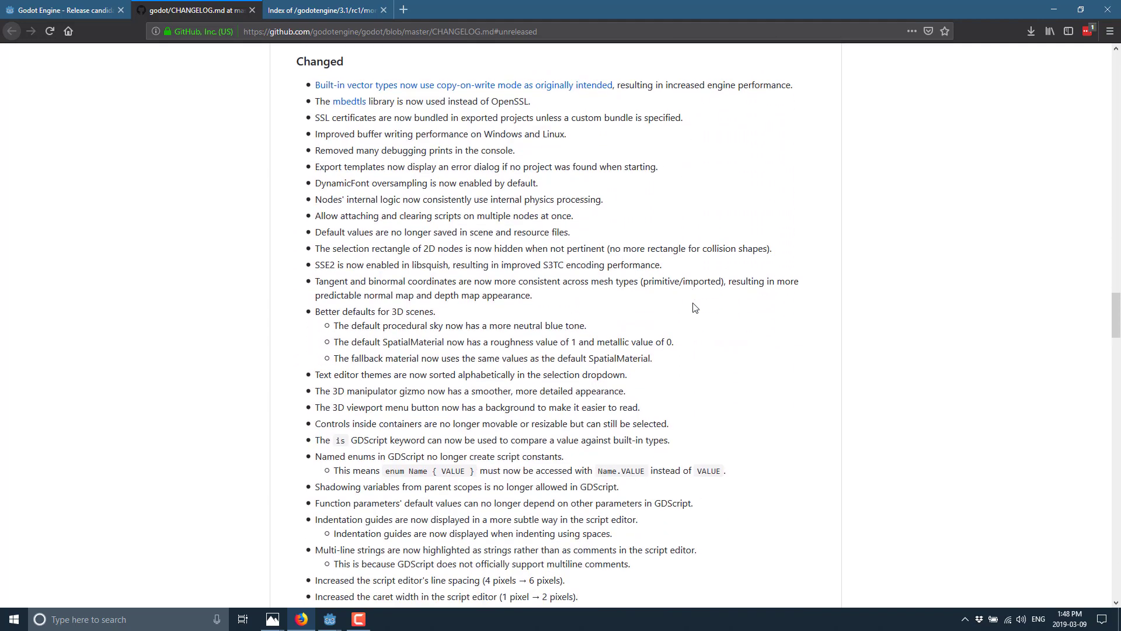
{"action": "scroll", "scroll_direction": "down", "scroll_amount": 3}
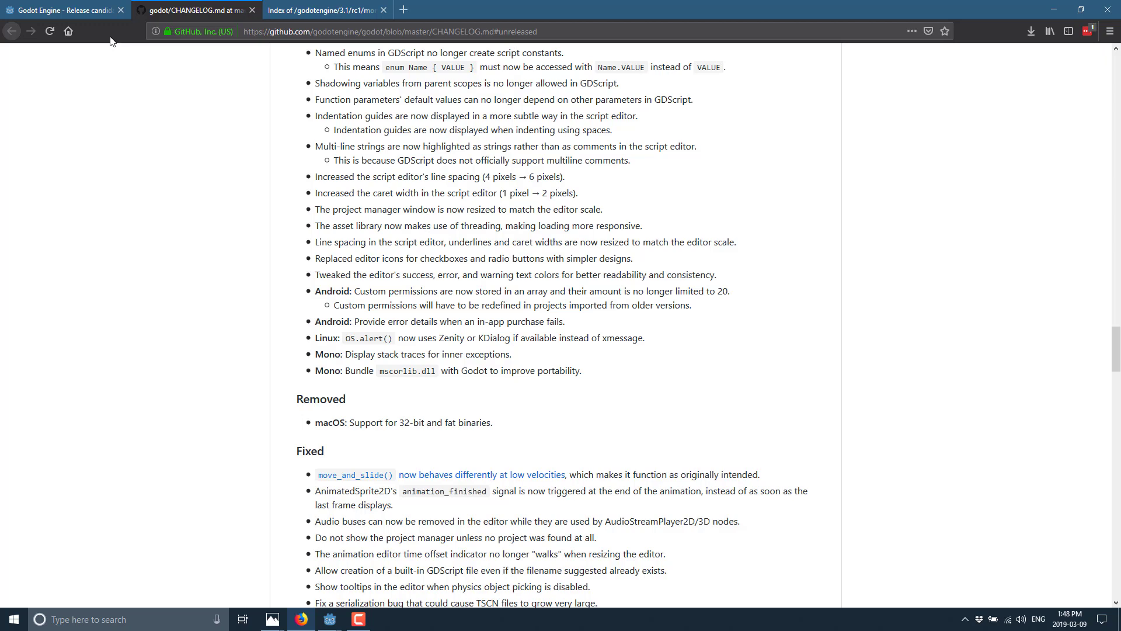
{"action": "scroll", "scroll_direction": "down", "scroll_amount": 3}
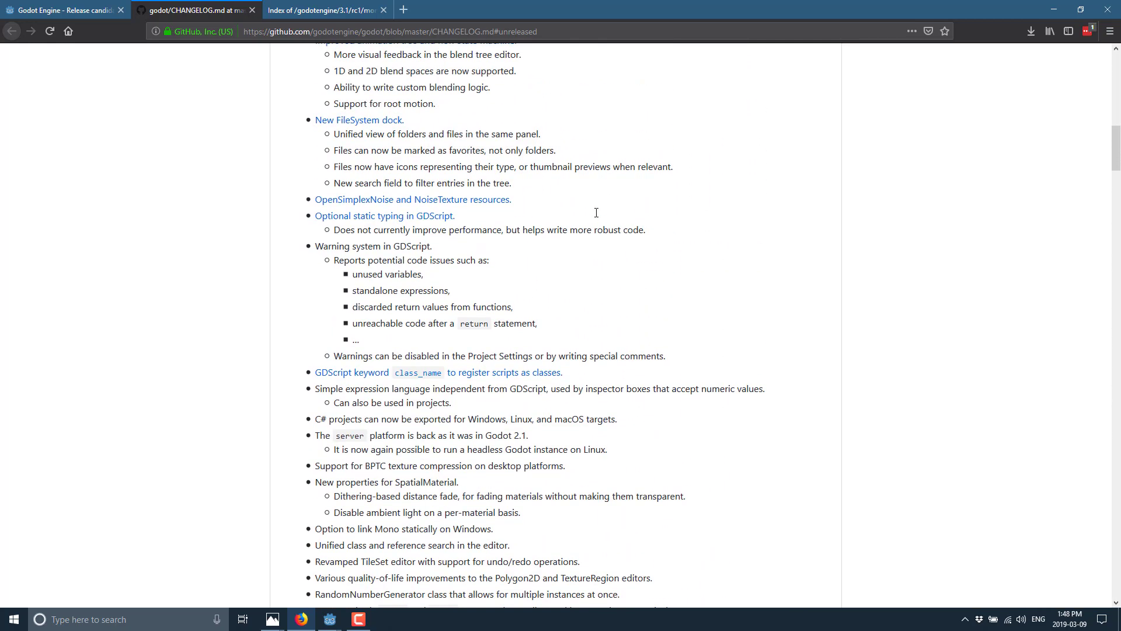
Open the 'Optional static typing in GDScript' article and read down to its Syntax section.
{"action": "left_click", "coordinate": [385, 216]}
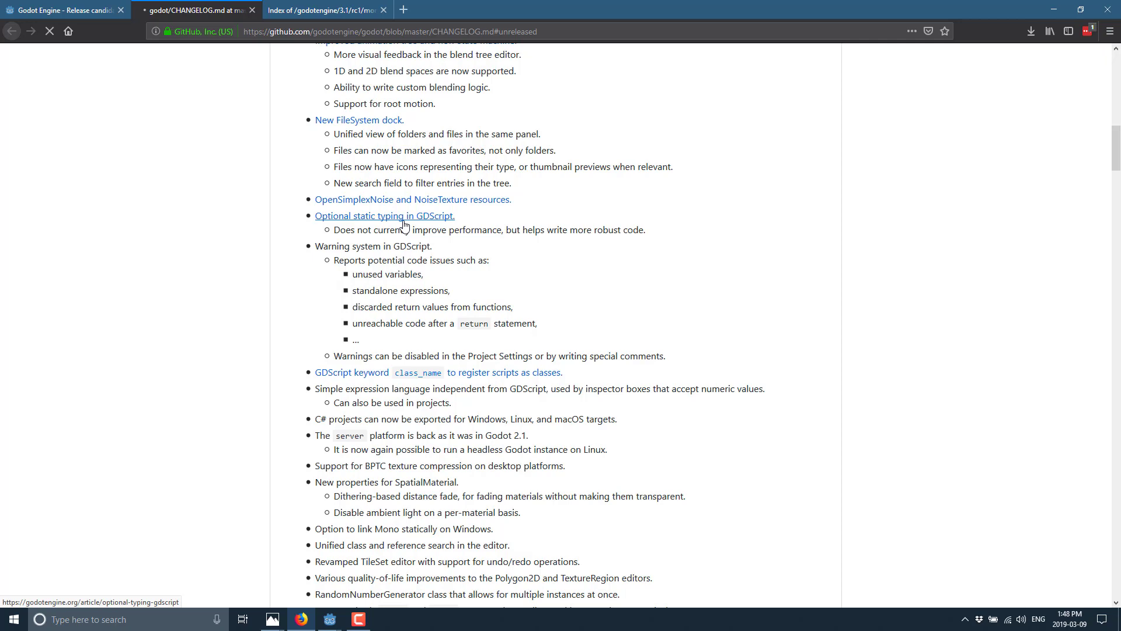
{"action": "left_click", "coordinate": [384, 215]}
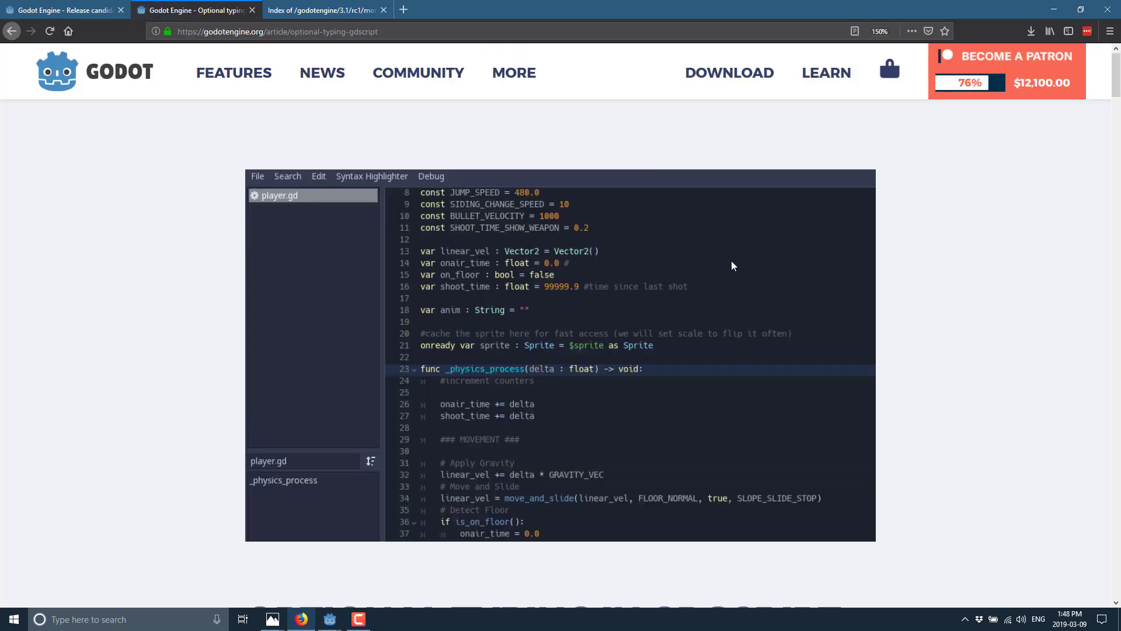
{"action": "mouse_move", "coordinate": [519, 275]}
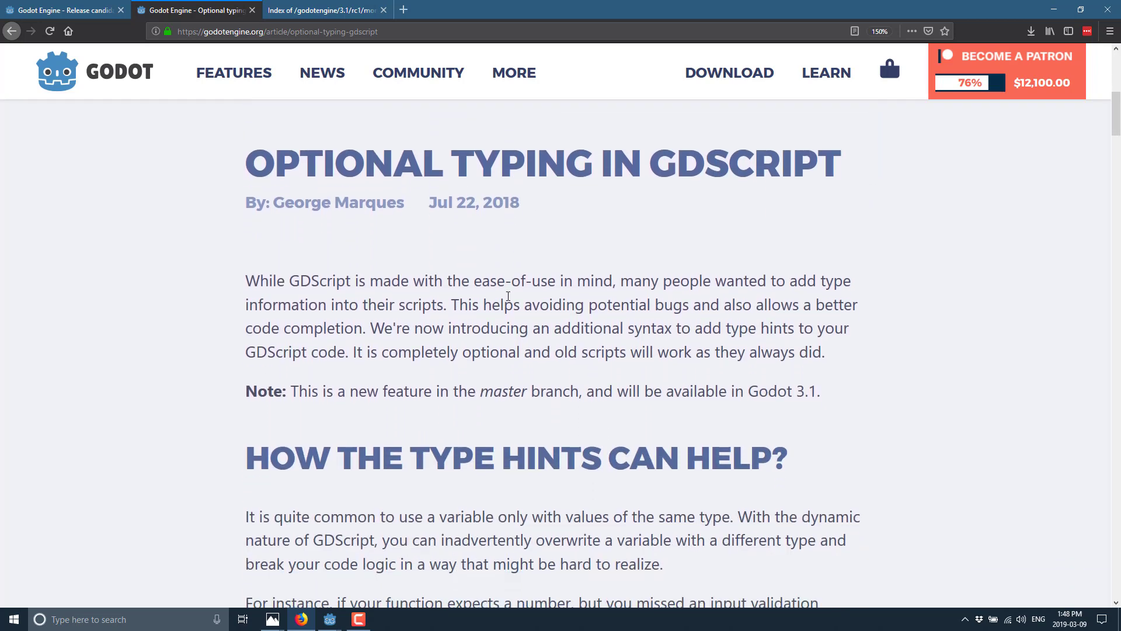
{"action": "scroll", "scroll_direction": "down", "scroll_amount": 3}
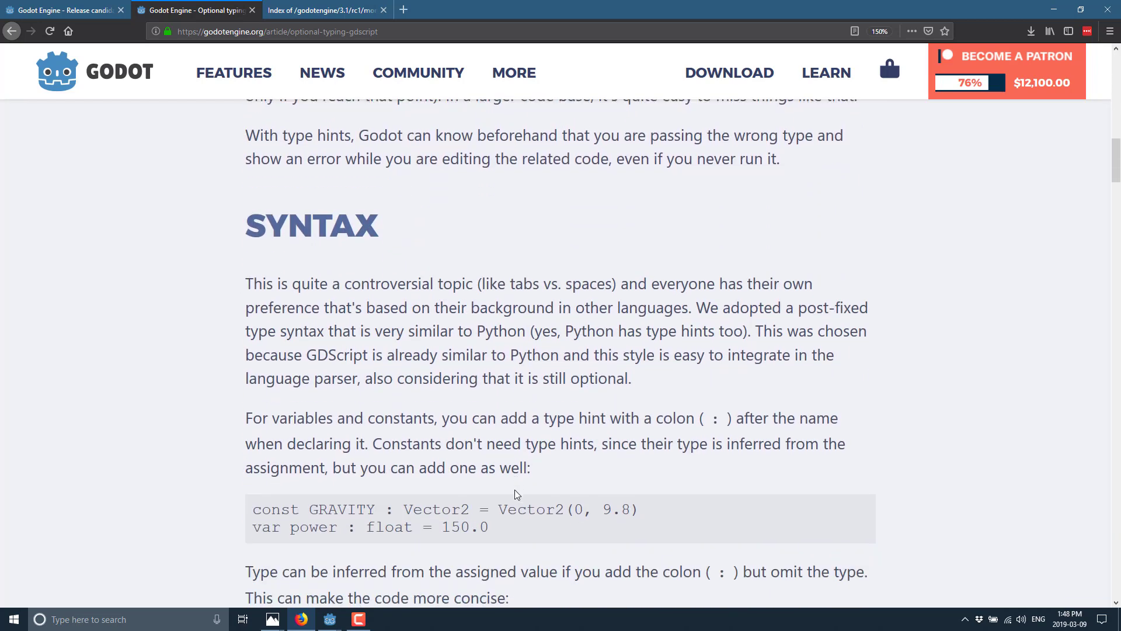
{"action": "scroll", "scroll_direction": "down", "scroll_amount": 3}
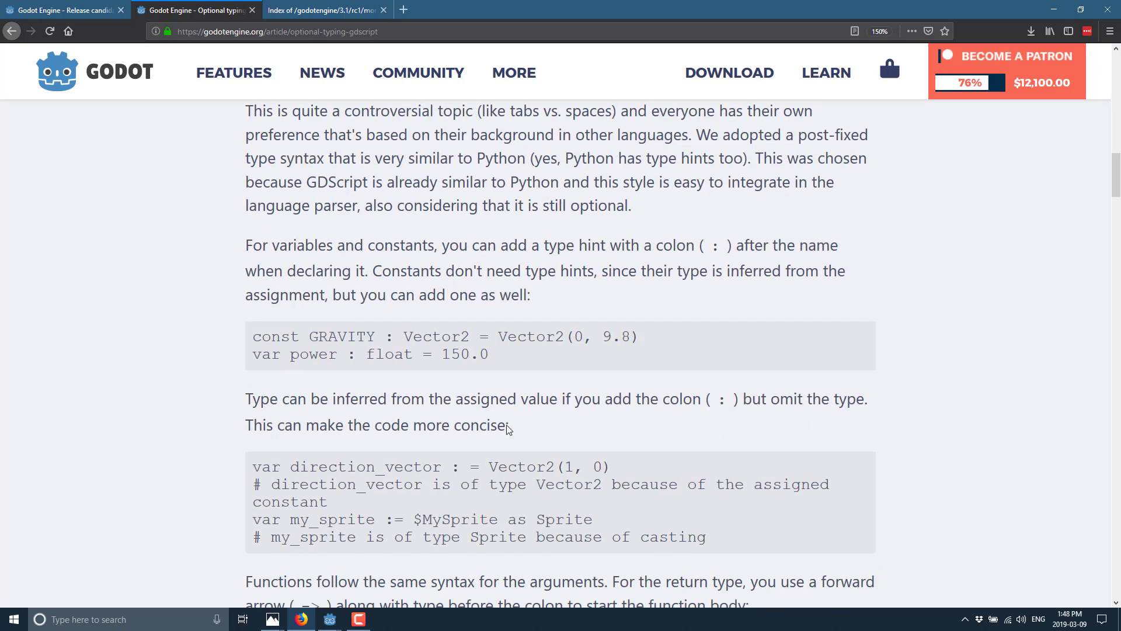
{"action": "scroll", "scroll_direction": "down", "scroll_amount": 3}
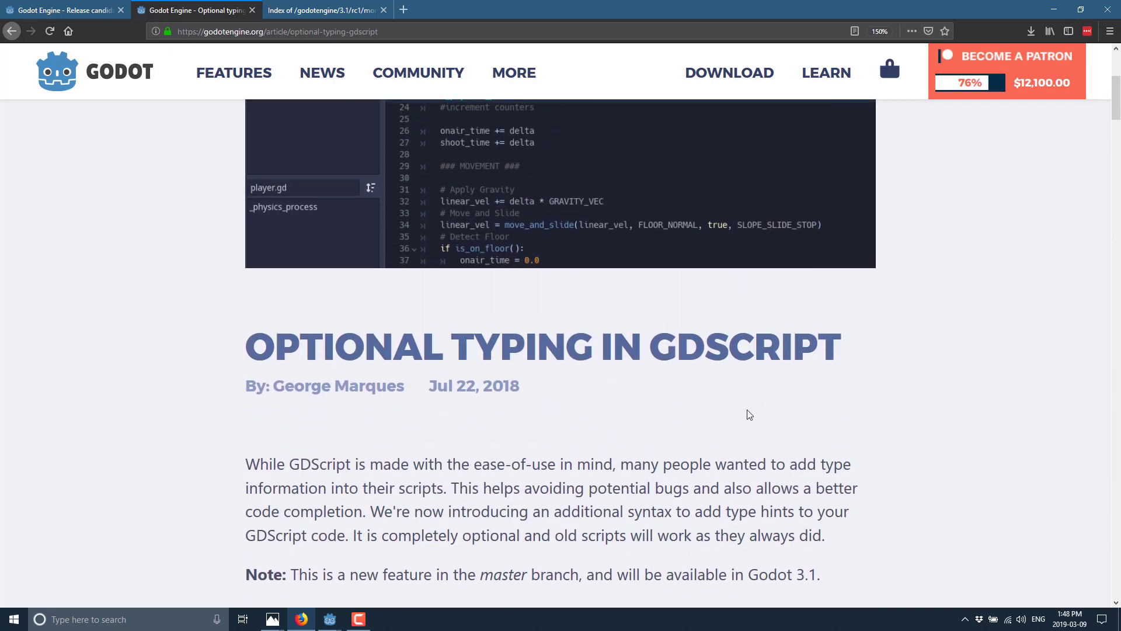
{"action": "scroll", "scroll_direction": "down", "scroll_amount": 3}
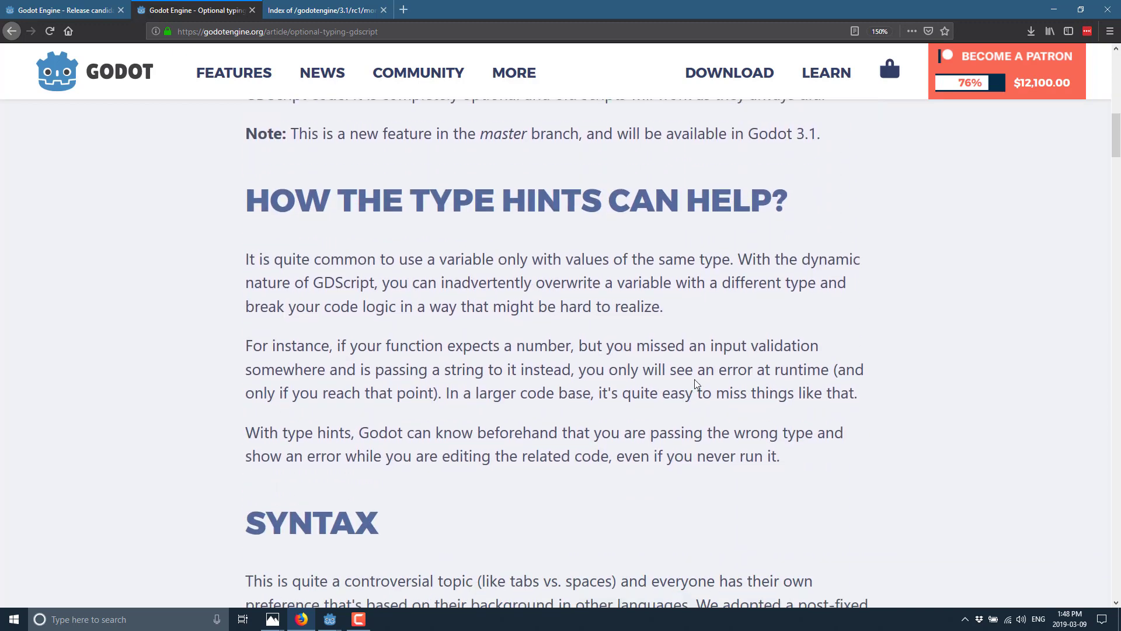
{"action": "scroll", "scroll_direction": "down", "scroll_amount": 3}
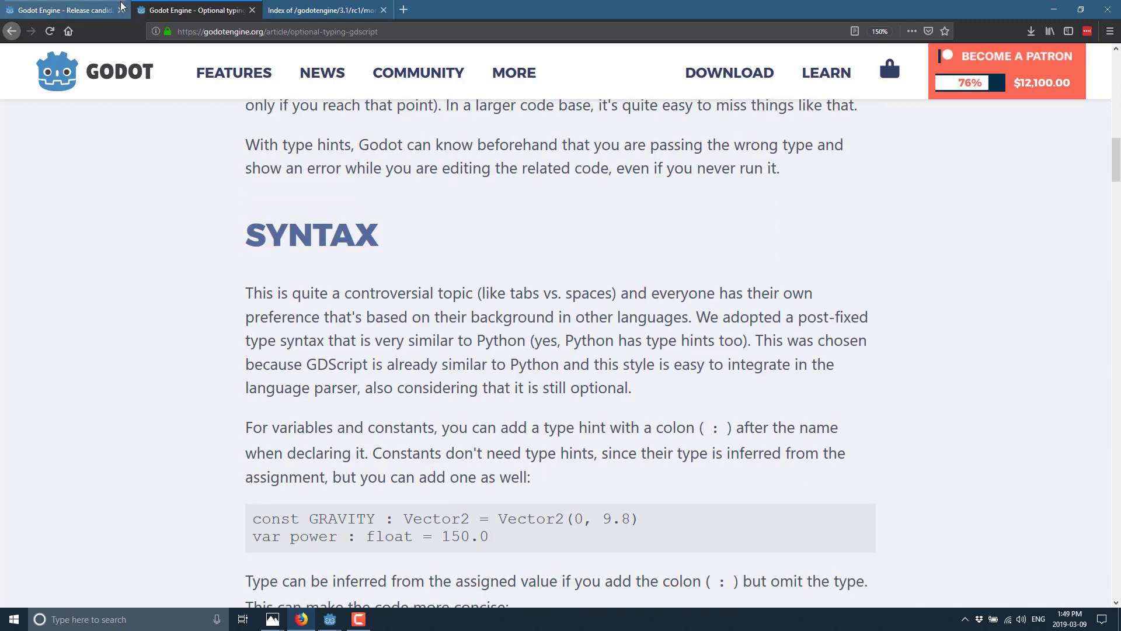
Switch to the 'Godot Engine - Release candidate' tab and read Downloads through Bug Reports.
{"action": "left_click", "coordinate": [61, 9]}
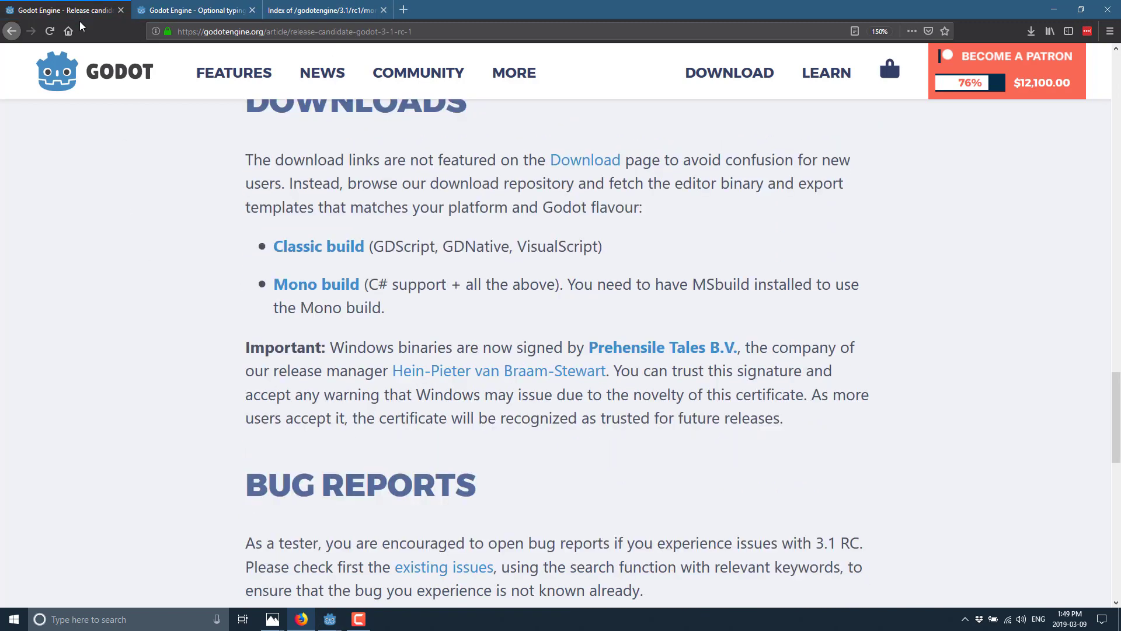
{"action": "scroll", "scroll_direction": "up", "scroll_amount": 3}
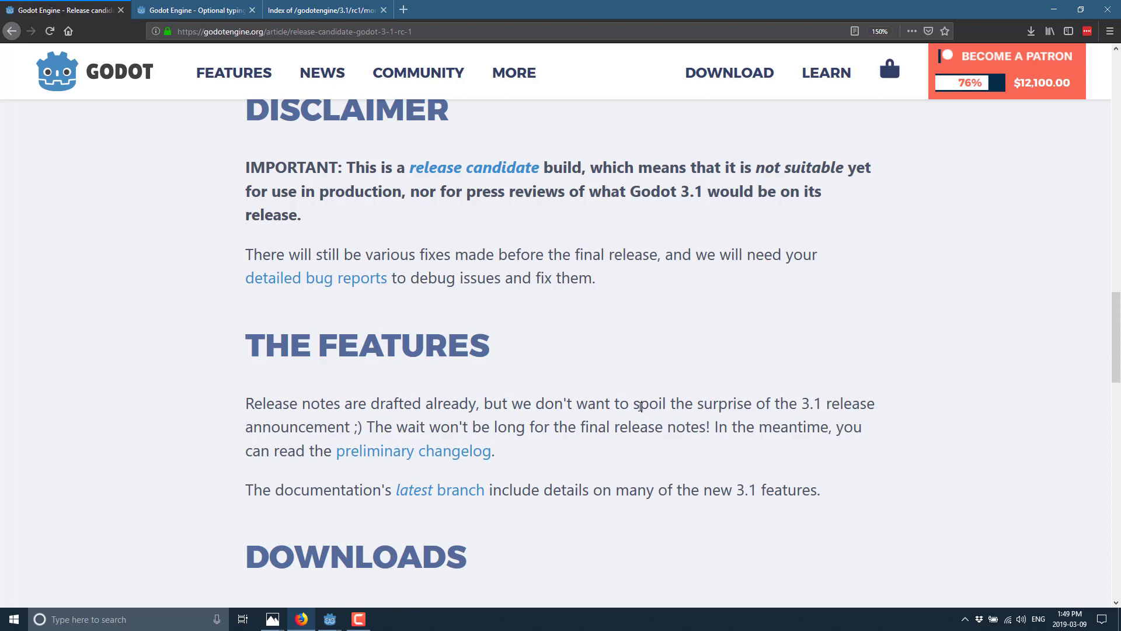
{"action": "scroll", "scroll_direction": "down", "scroll_amount": 3}
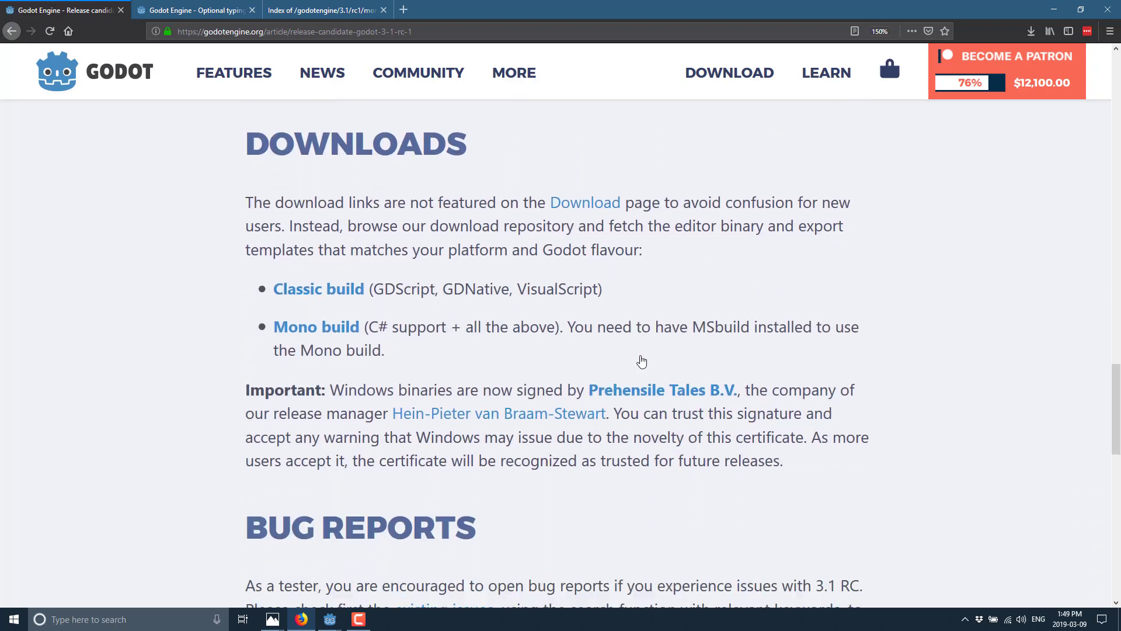
{"action": "scroll", "scroll_direction": "down", "scroll_amount": 3}
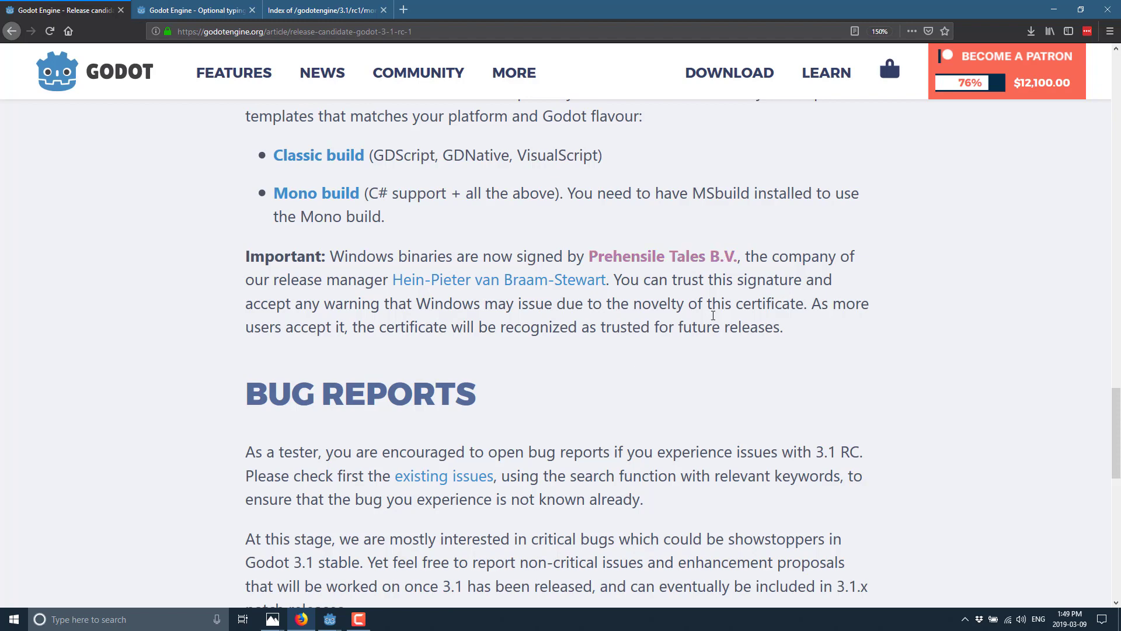
{"action": "scroll", "scroll_direction": "down", "scroll_amount": 3}
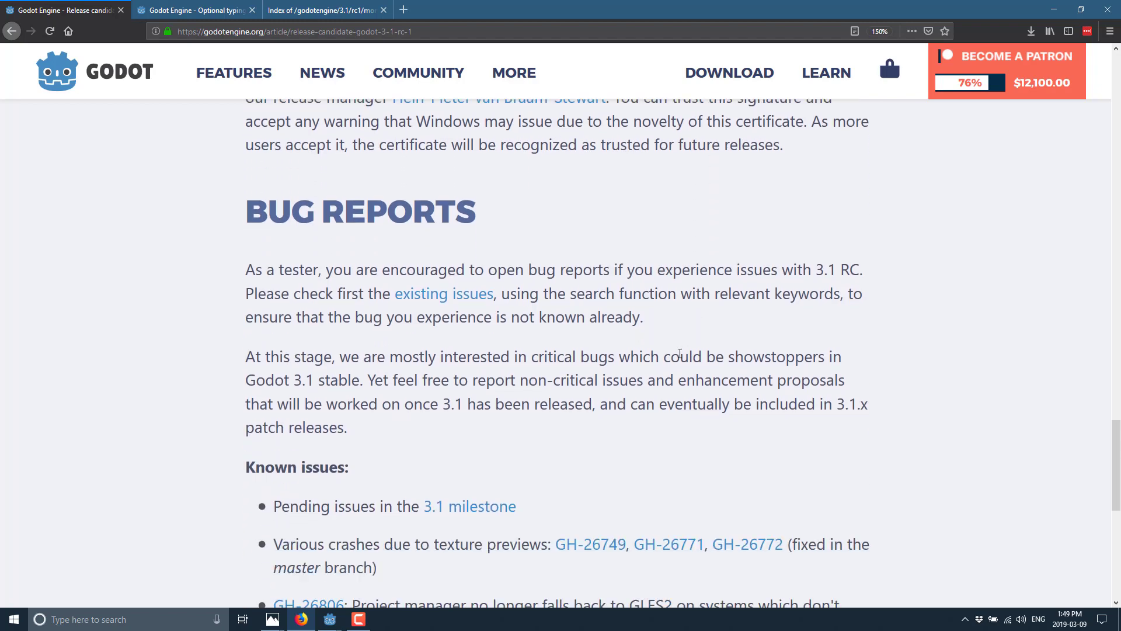